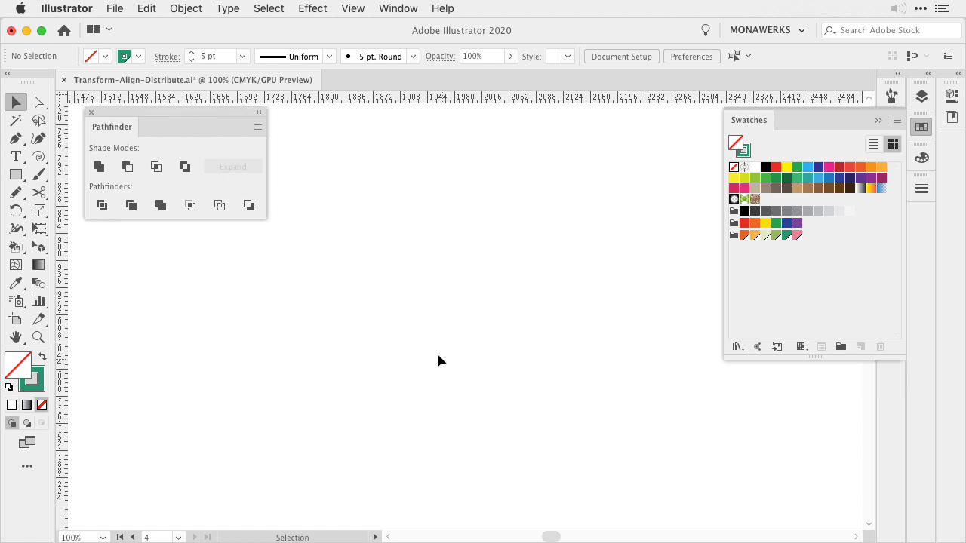
{"action": "mouse_move", "coordinate": [423, 377]}
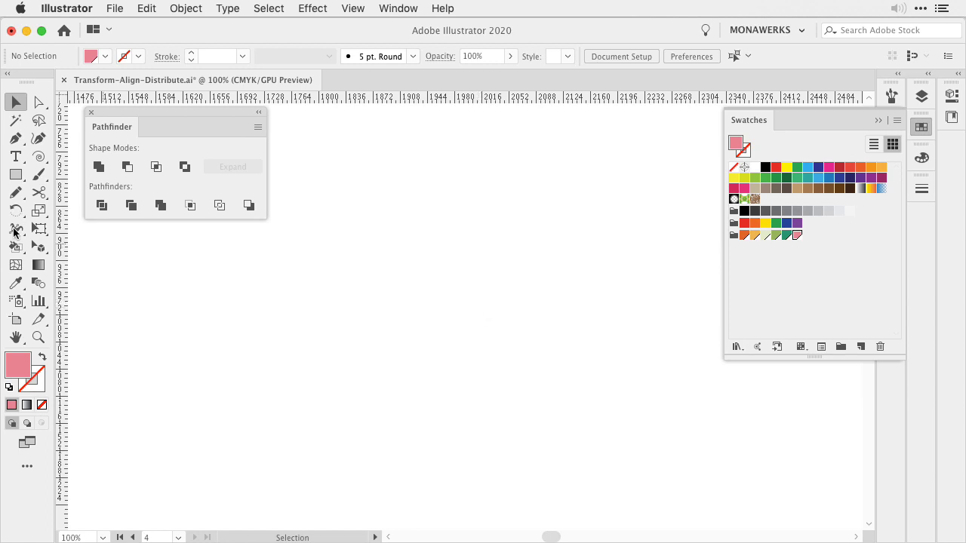
Step: Draw a tall, narrow pink oval for the petal with the Ellipse tool
{"action": "left_click", "coordinate": [15, 175]}
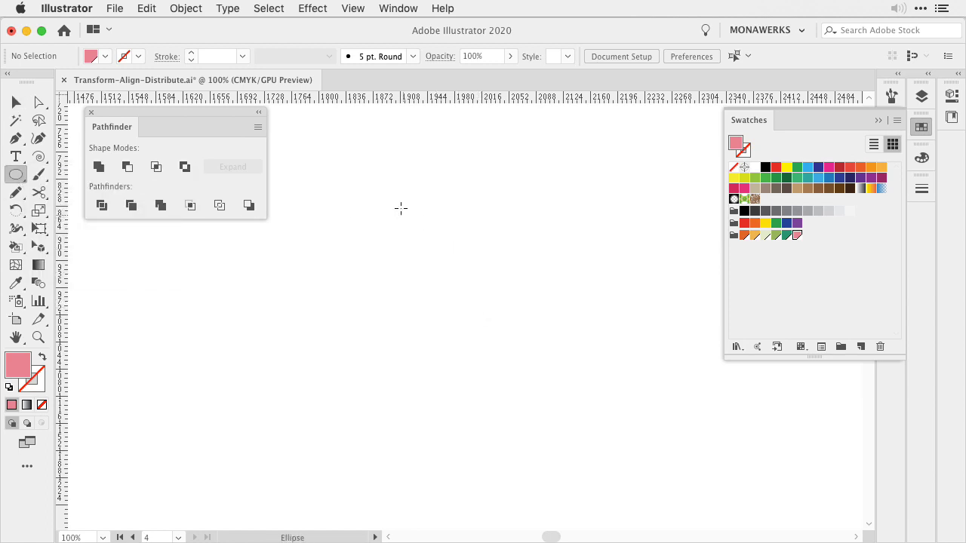
{"action": "left_click_drag", "start_coordinate": [413, 208], "coordinate": [413, 348]}
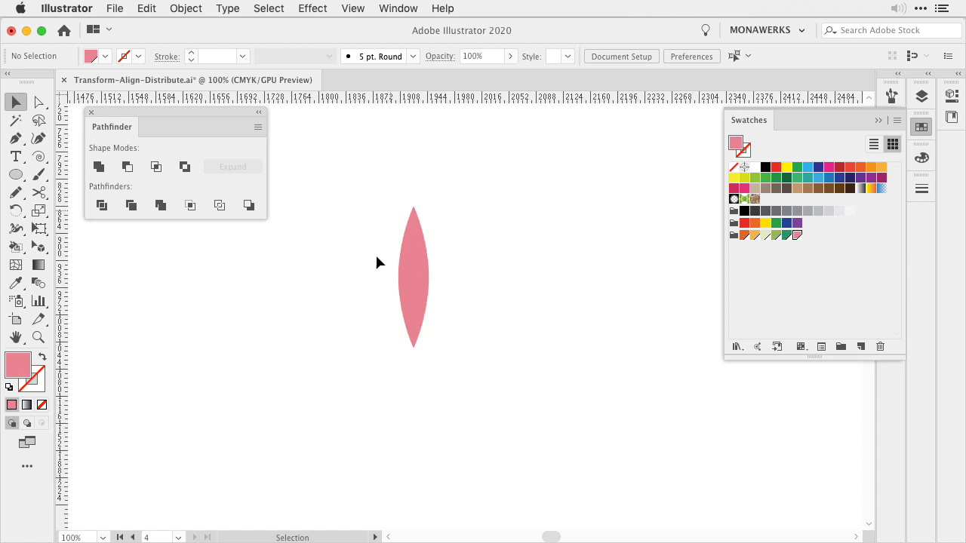
Step: Make an inset copy of the pink petal with Offset Path at -8 pt
{"action": "left_click", "coordinate": [413, 277]}
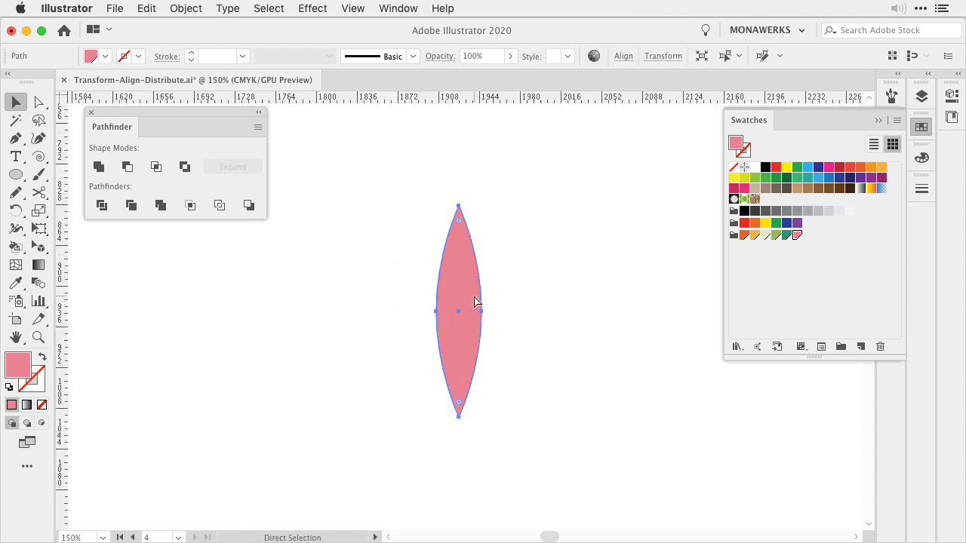
{"action": "left_click", "coordinate": [185, 9]}
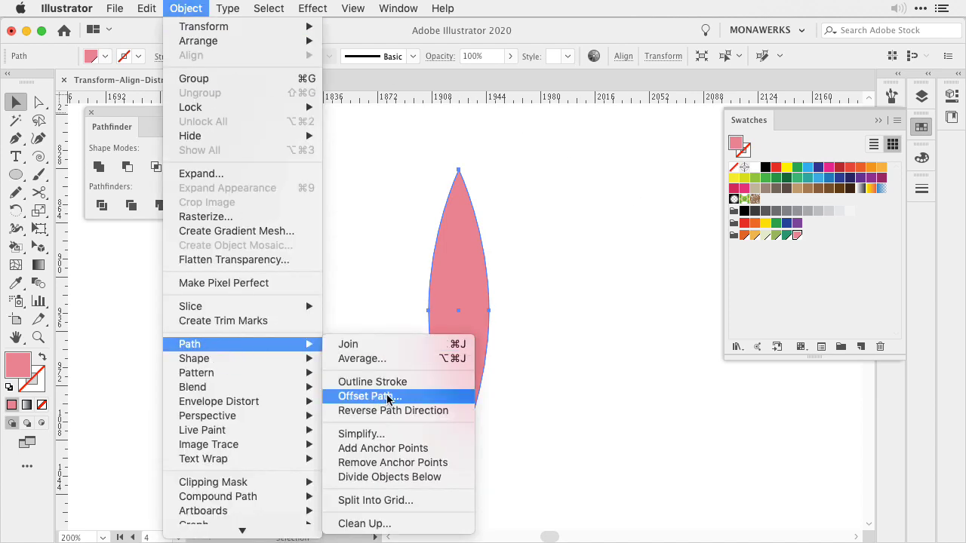
{"action": "left_click", "coordinate": [369, 396]}
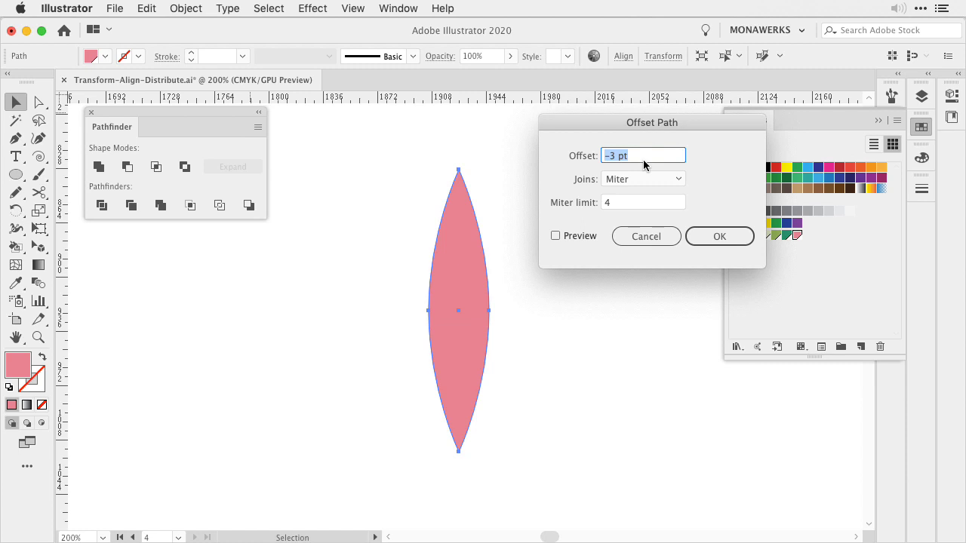
{"action": "mouse_move", "coordinate": [580, 165]}
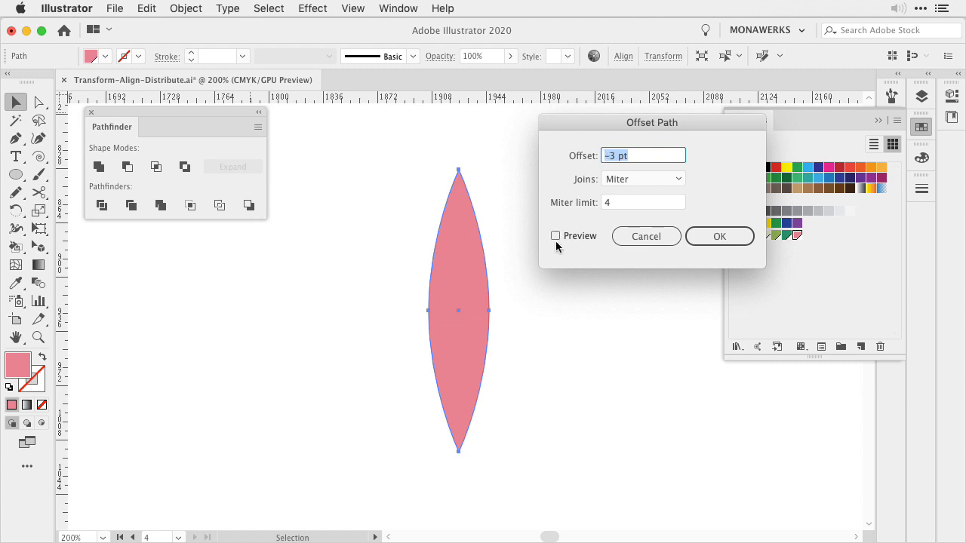
{"action": "left_click", "coordinate": [555, 236]}
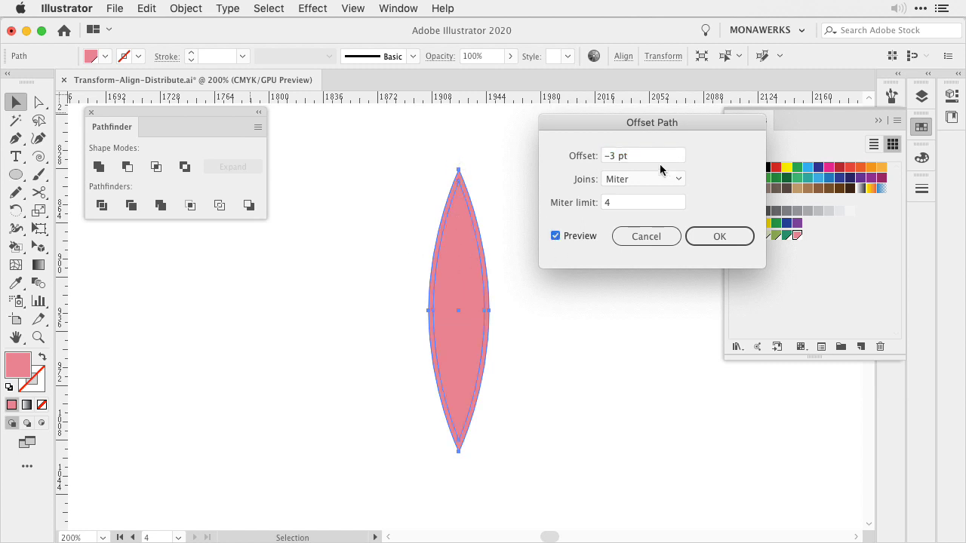
{"action": "left_click", "coordinate": [642, 155]}
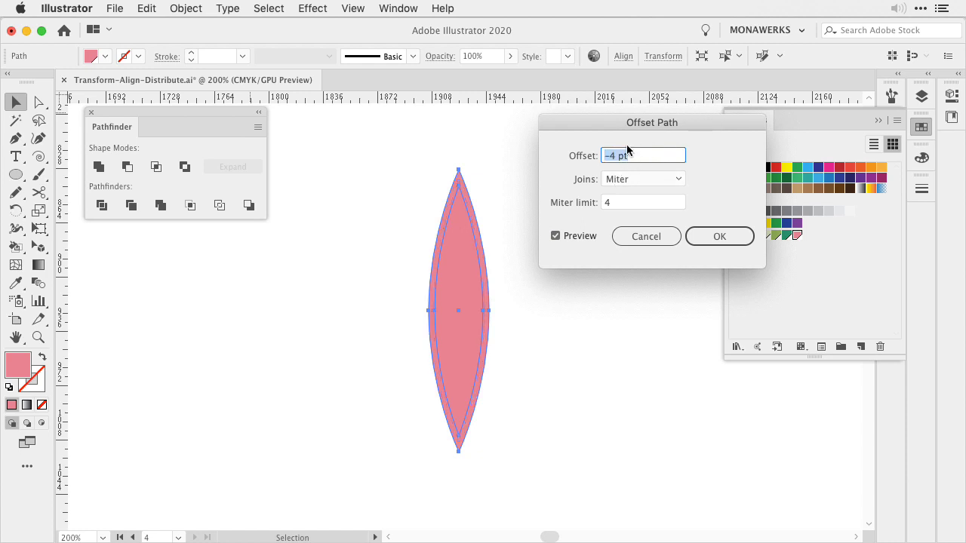
{"action": "type", "text": "-8 pt"}
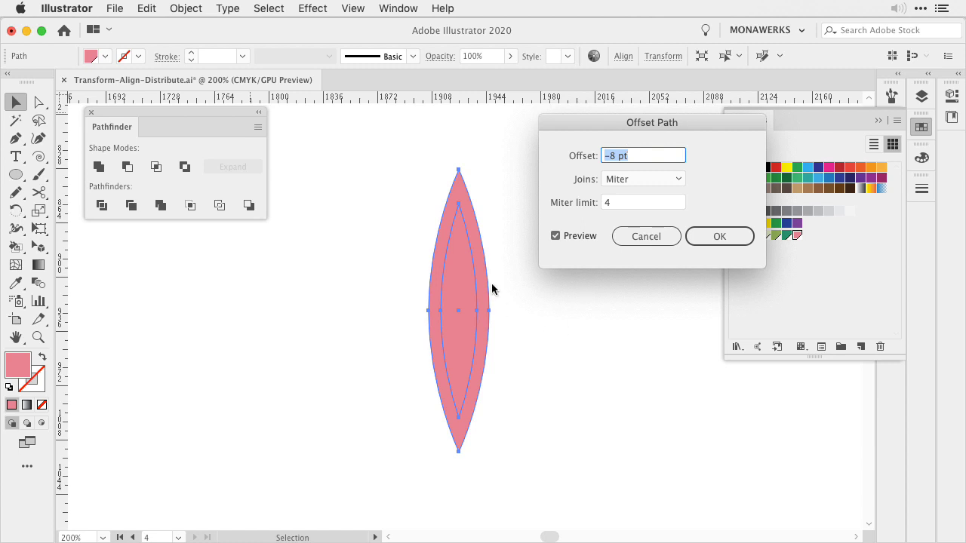
{"action": "left_click", "coordinate": [719, 236]}
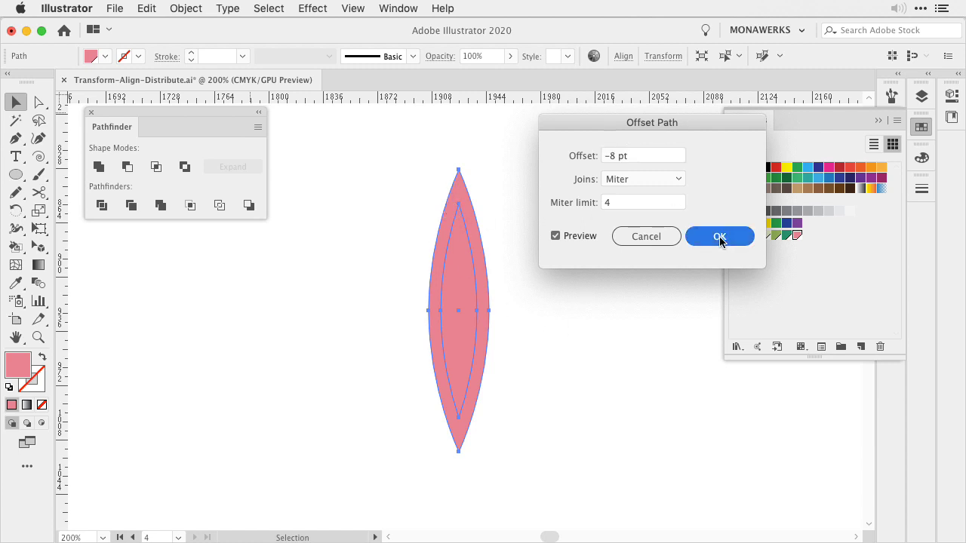
Step: Fill the inset petal cream, then add a -6 pt offset copy inside it
{"action": "left_click", "coordinate": [719, 236]}
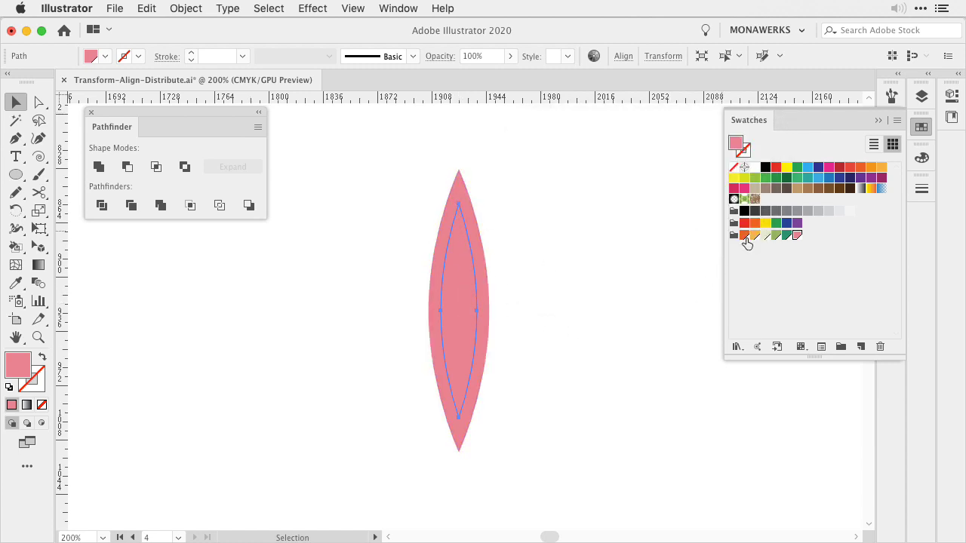
{"action": "left_click", "coordinate": [745, 235]}
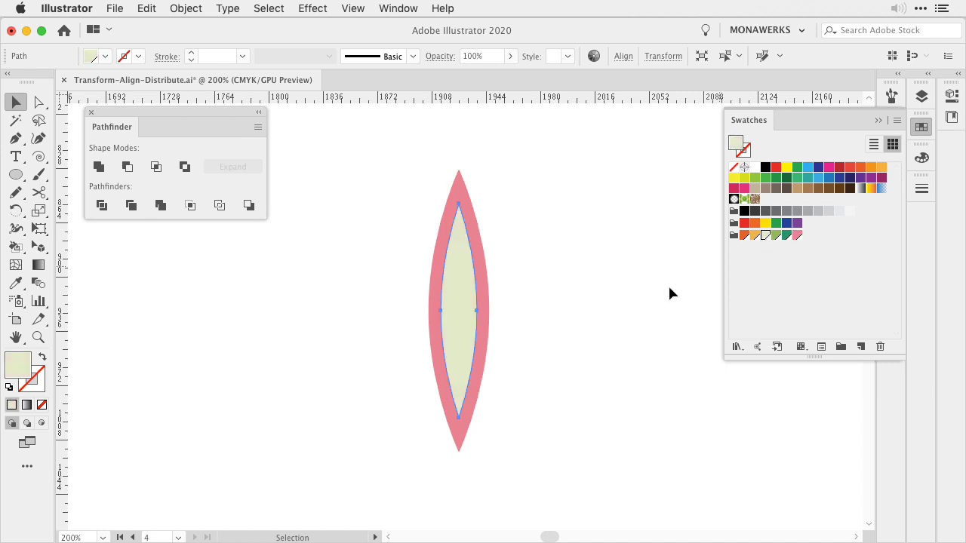
{"action": "mouse_move", "coordinate": [185, 8]}
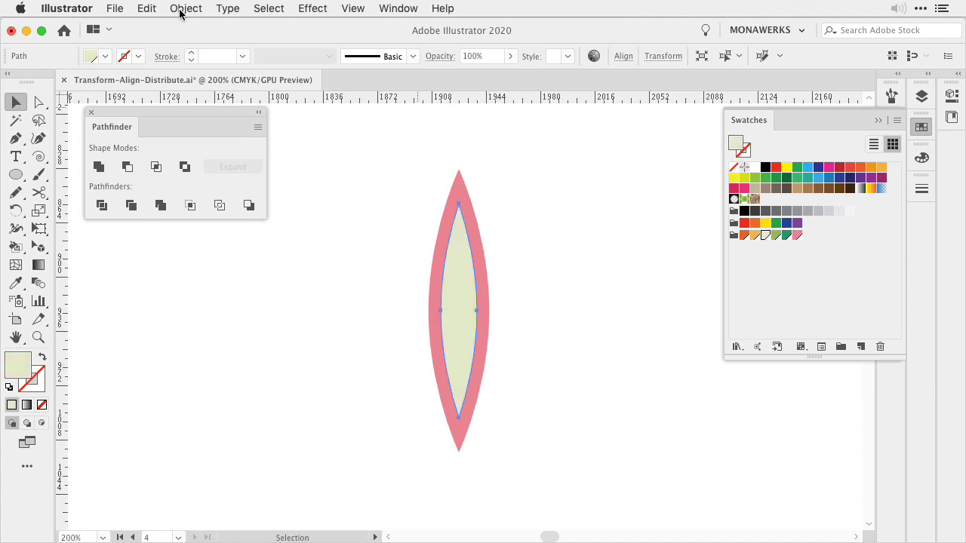
{"action": "left_click", "coordinate": [185, 9]}
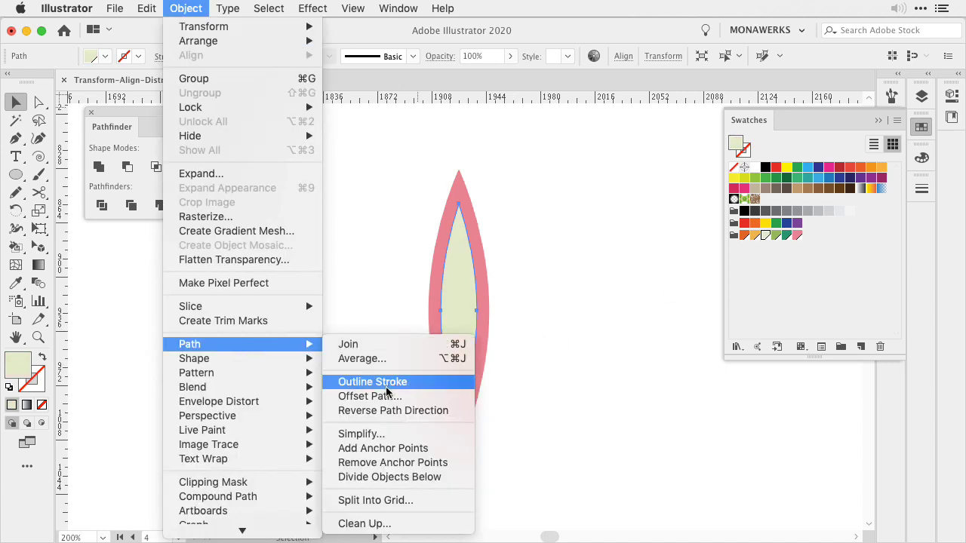
{"action": "left_click", "coordinate": [370, 395]}
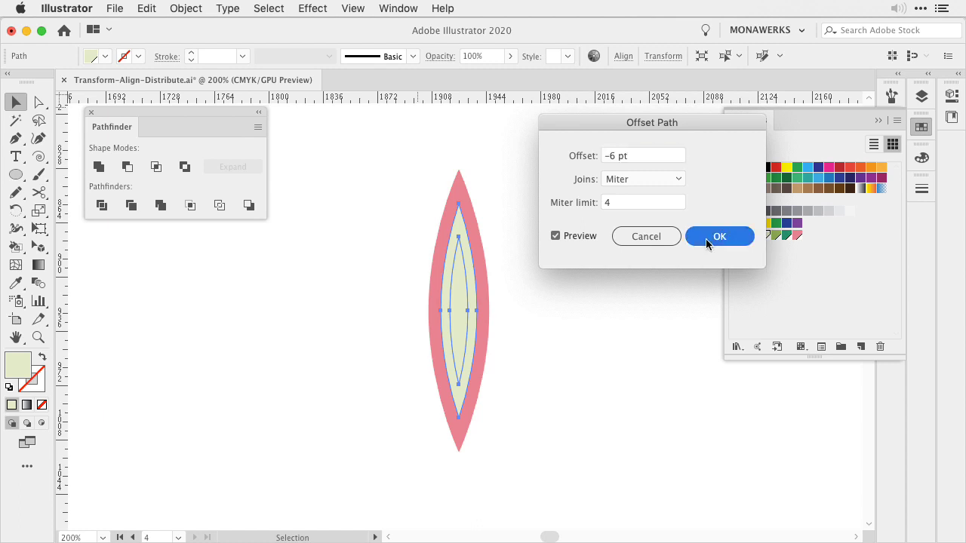
{"action": "left_click", "coordinate": [718, 236]}
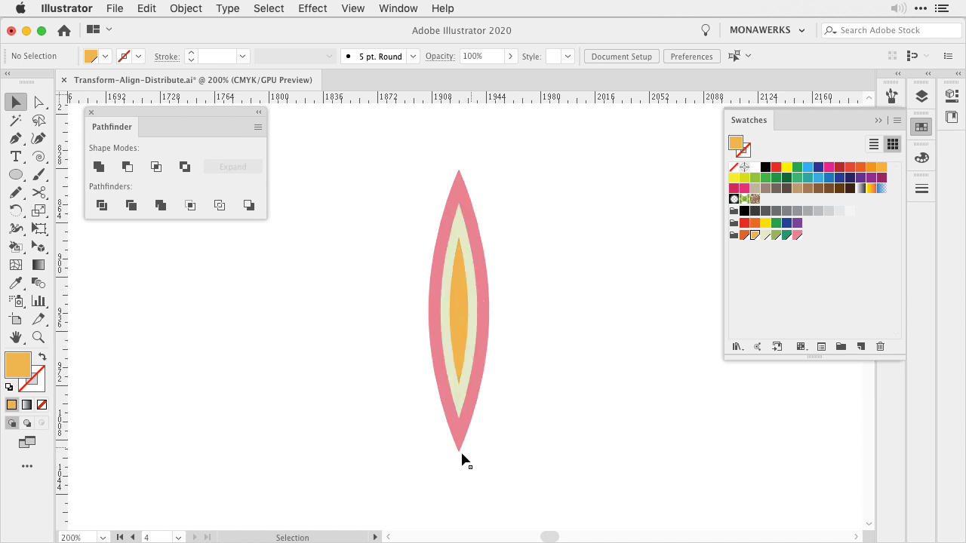
Step: Select all three petal layers and align their bottom edges with Vertical Align Bottom
{"action": "left_click", "coordinate": [459, 309]}
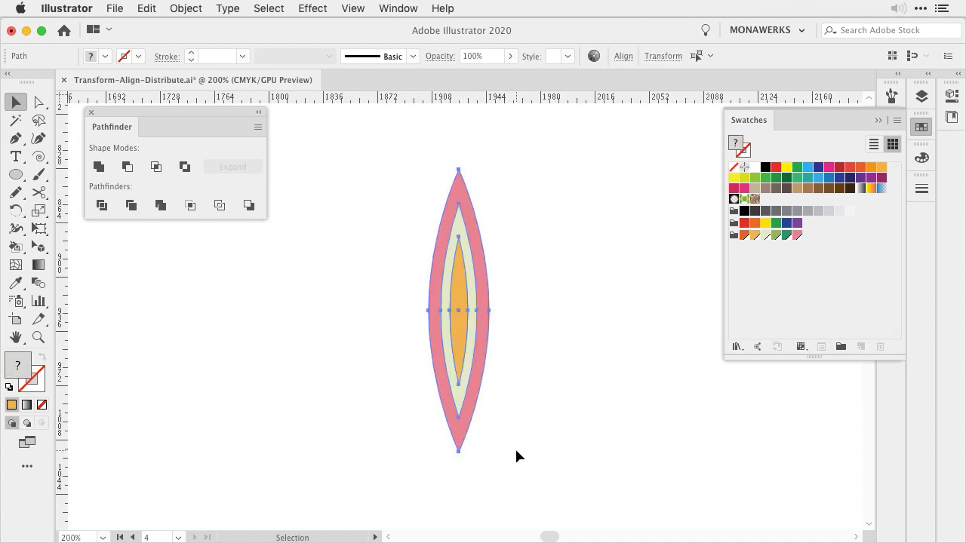
{"action": "left_click", "coordinate": [623, 56]}
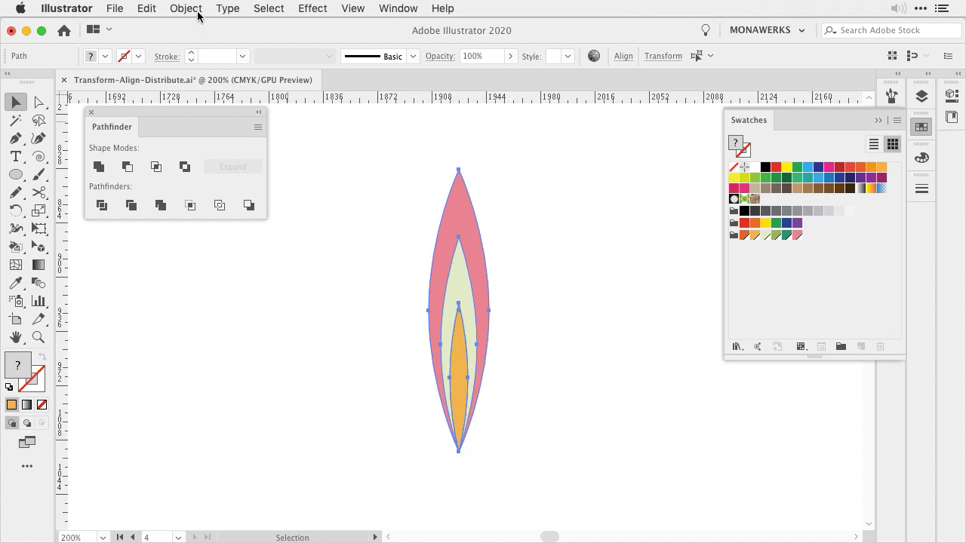
{"action": "left_click", "coordinate": [460, 385]}
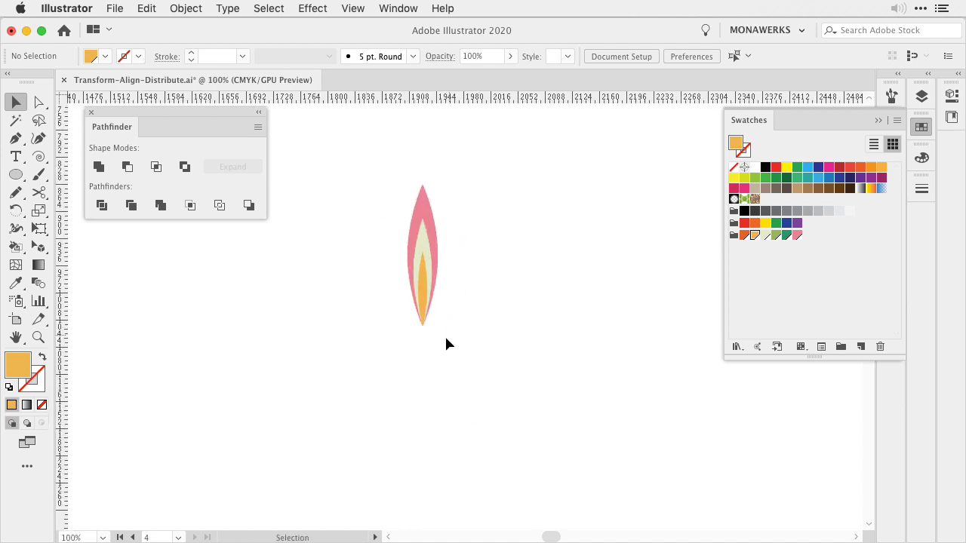
{"action": "mouse_move", "coordinate": [553, 314]}
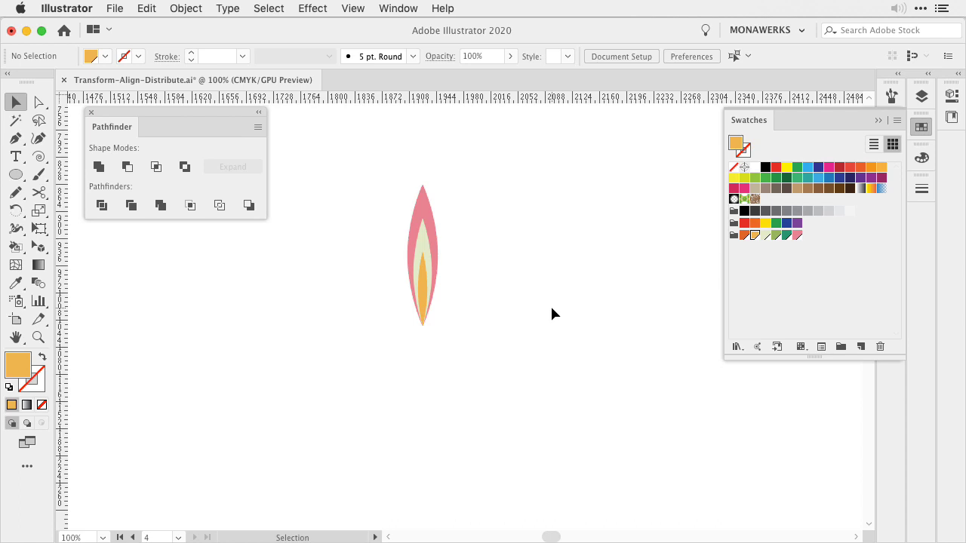
{"action": "mouse_move", "coordinate": [536, 313]}
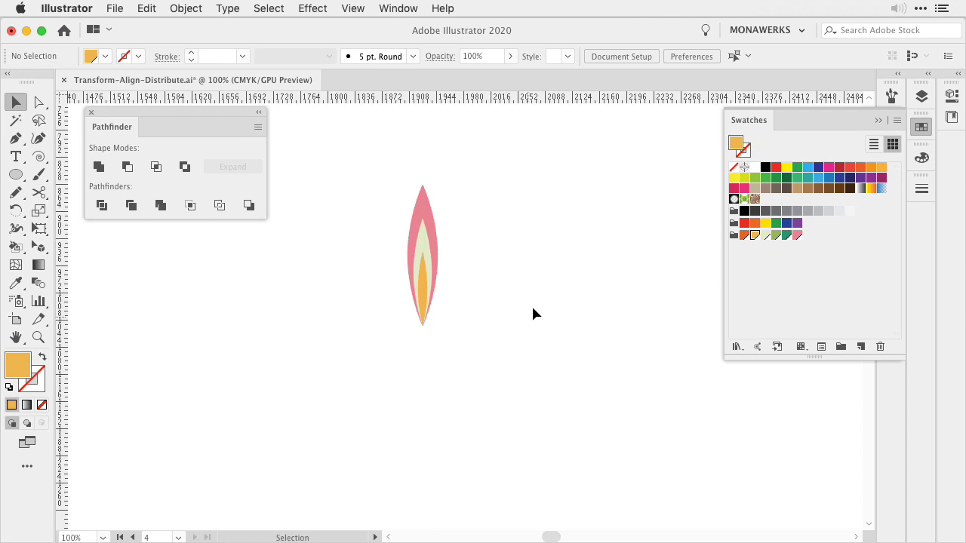
{"action": "mouse_move", "coordinate": [528, 365]}
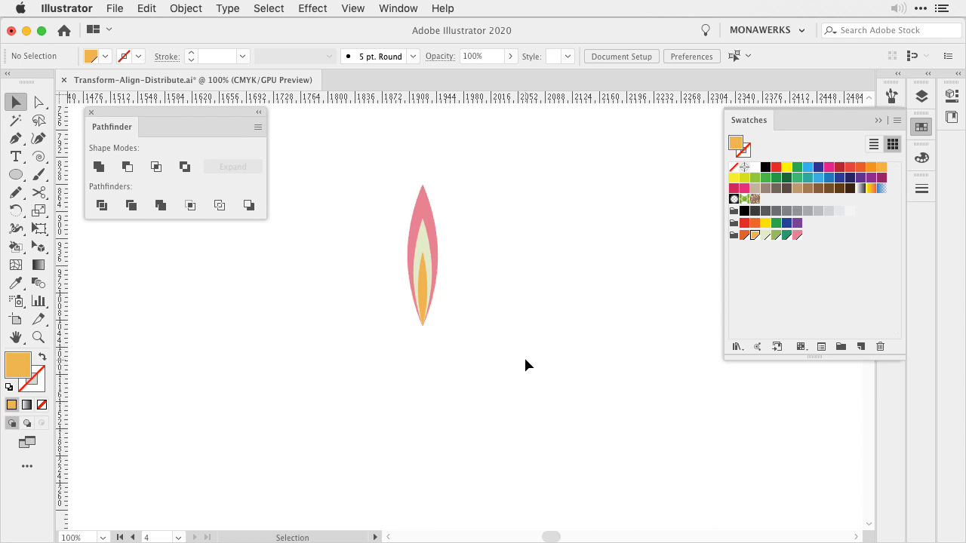
{"action": "mouse_move", "coordinate": [508, 365]}
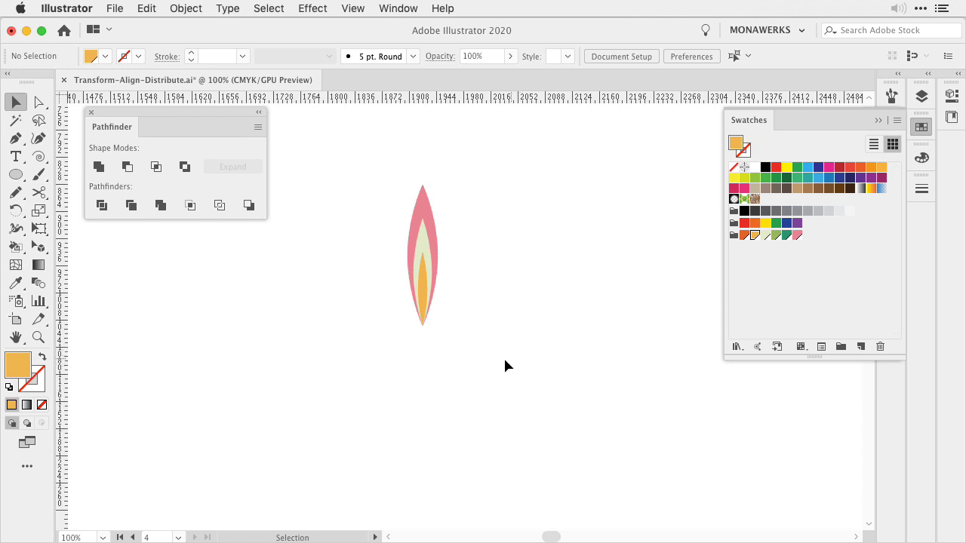
{"action": "left_click", "coordinate": [423, 256]}
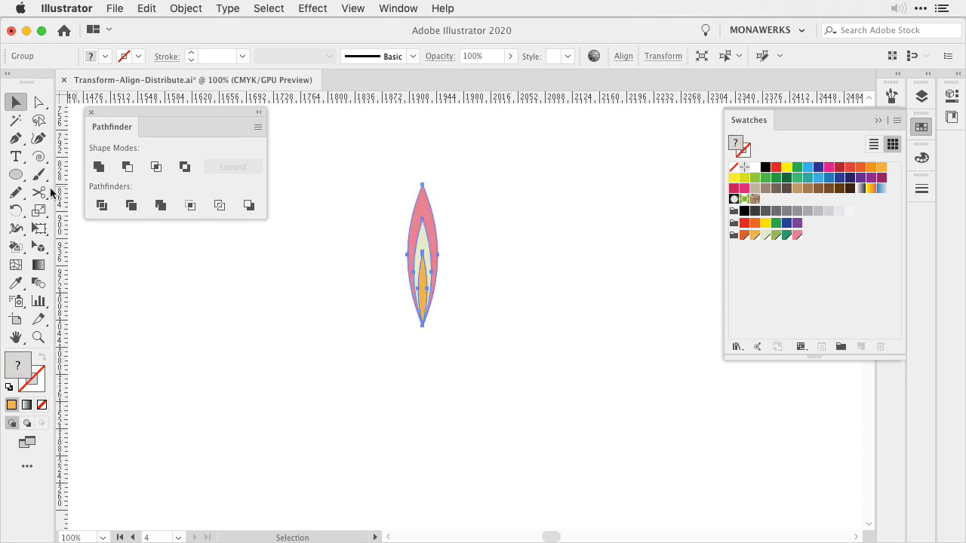
{"action": "left_click", "coordinate": [15, 210]}
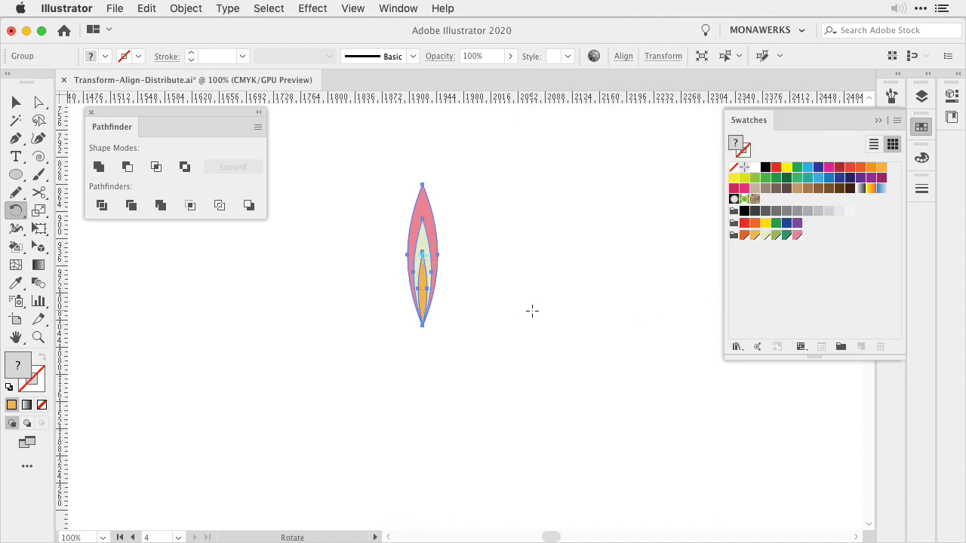
{"action": "left_click", "coordinate": [662, 56]}
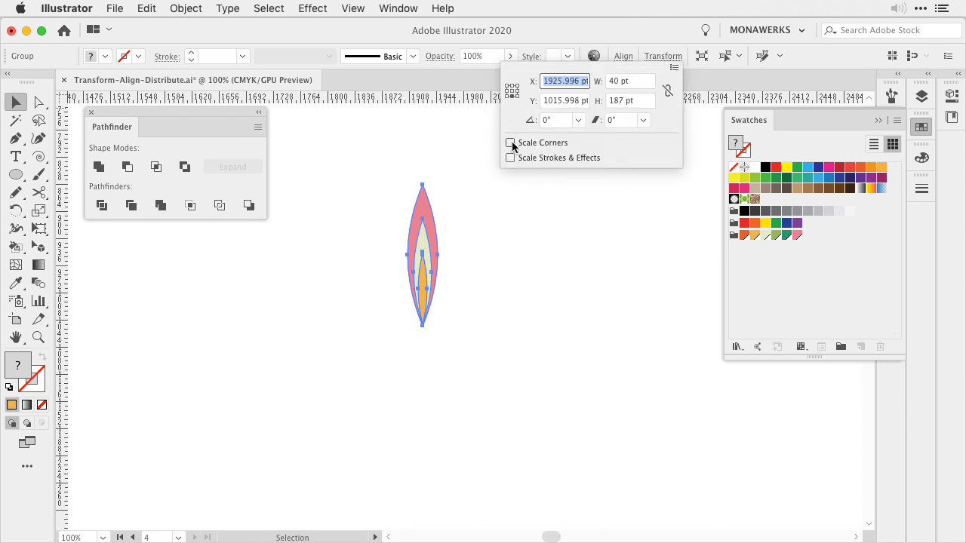
{"action": "left_click", "coordinate": [119, 276]}
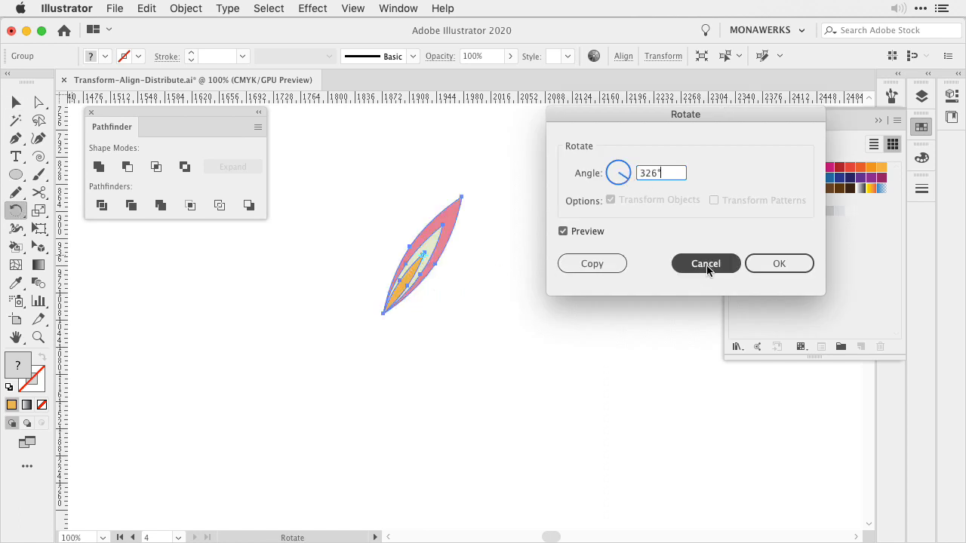
{"action": "left_click", "coordinate": [705, 263]}
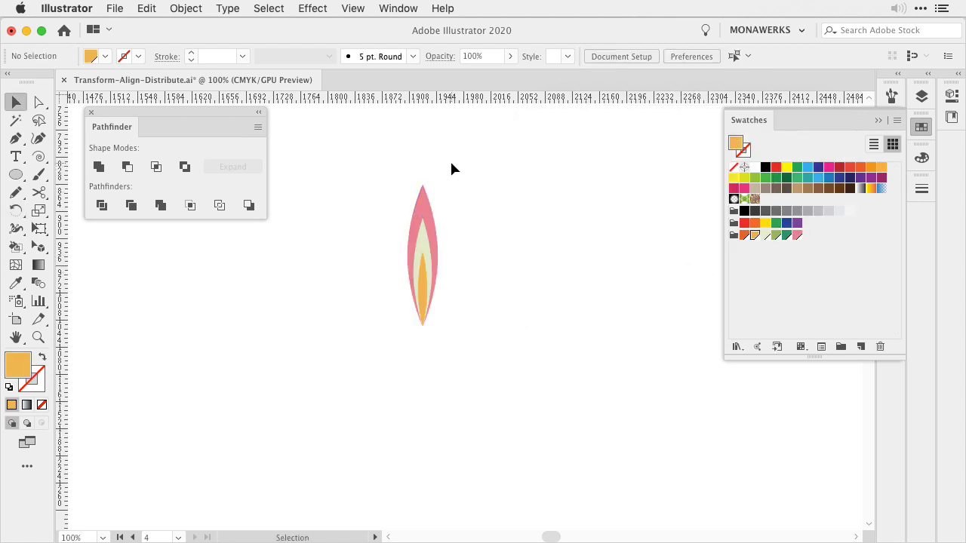
{"action": "left_click", "coordinate": [422, 252]}
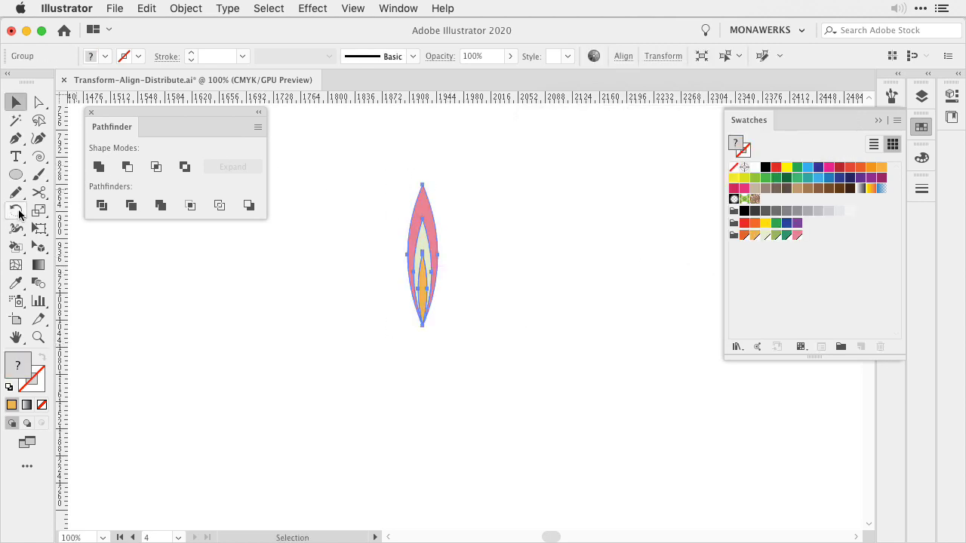
Step: Switch to the Rotate tool to pivot the petal around its bottom tip
{"action": "left_click", "coordinate": [15, 210]}
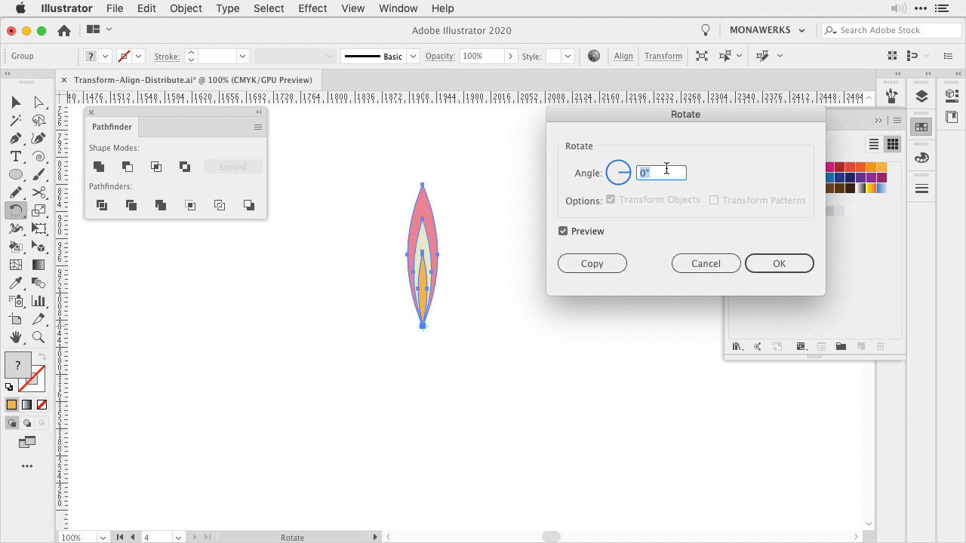
{"action": "mouse_move", "coordinate": [516, 340]}
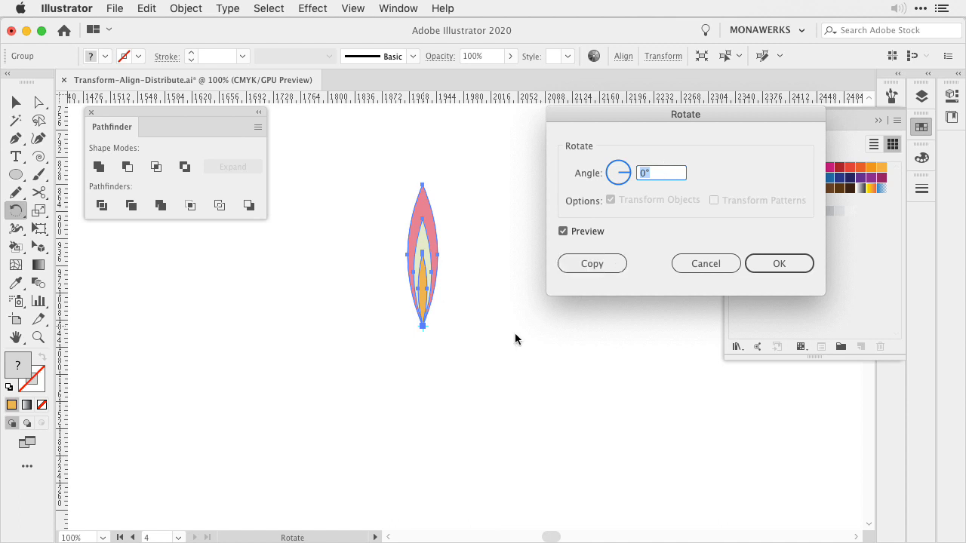
{"action": "mouse_move", "coordinate": [330, 298]}
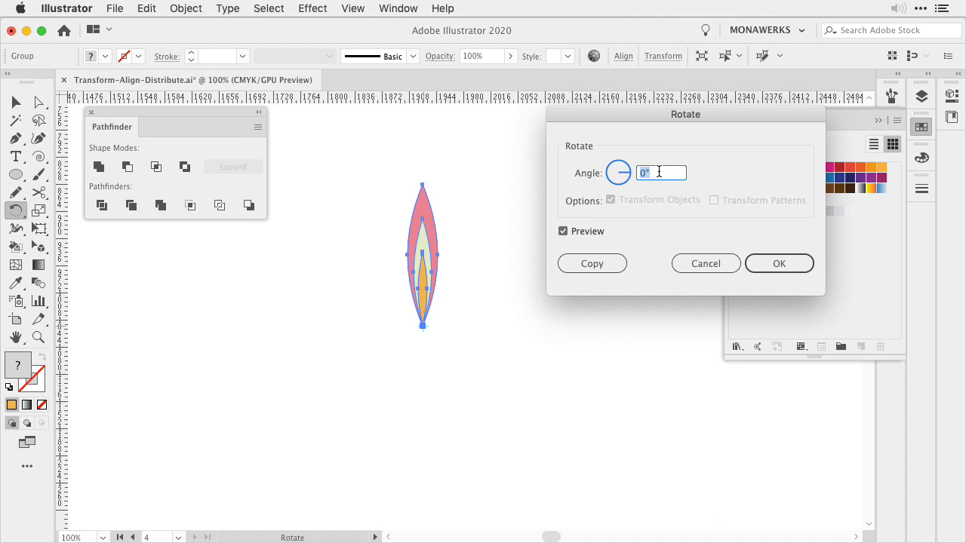
Step: Rotate a copy of the petal by 360/8 (45°), then repeat it with Cmd+D
{"action": "type", "text": "360"}
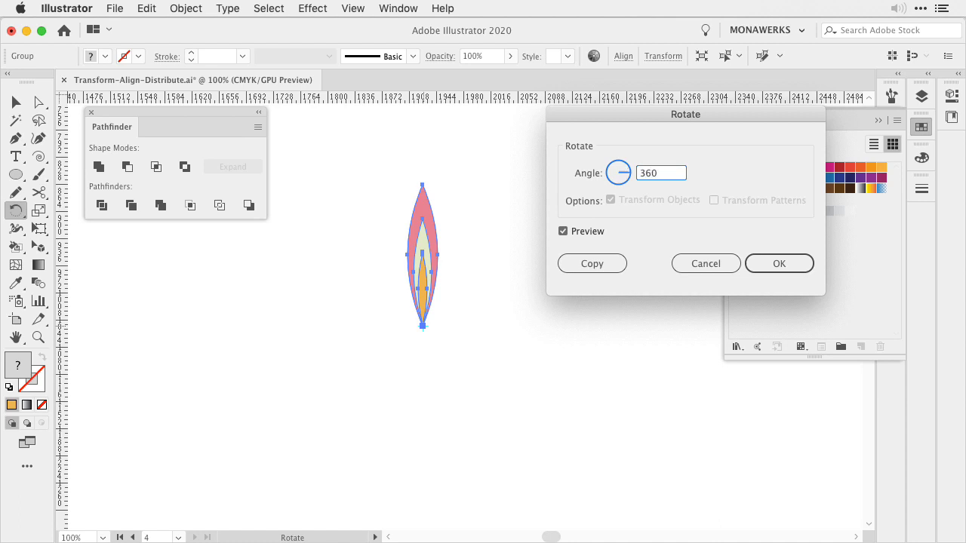
{"action": "left_click", "coordinate": [661, 173]}
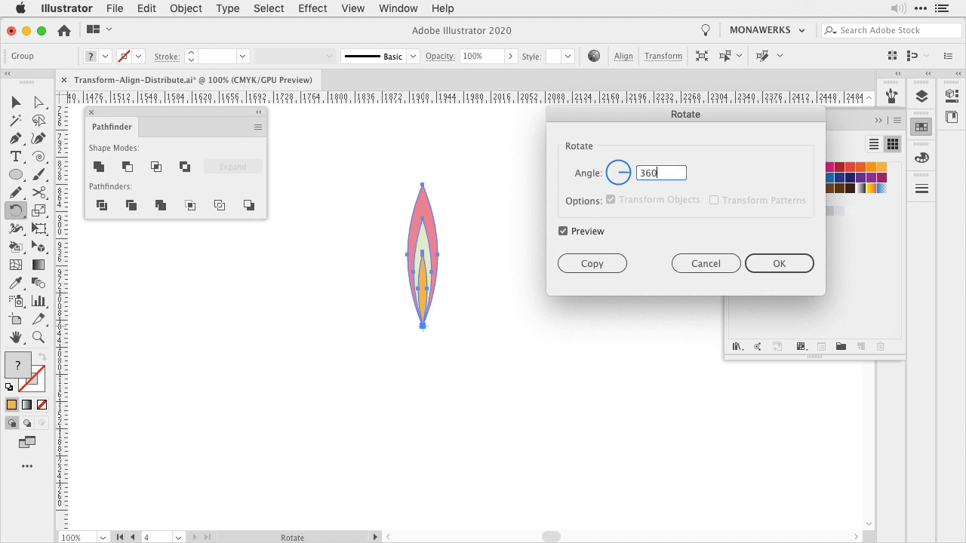
{"action": "type", "text": "/"}
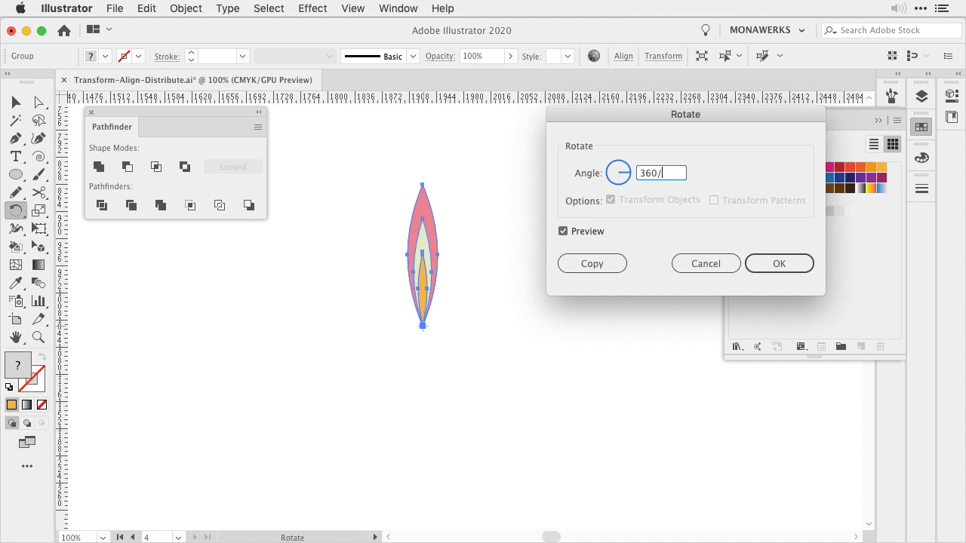
{"action": "type", "text": "8"}
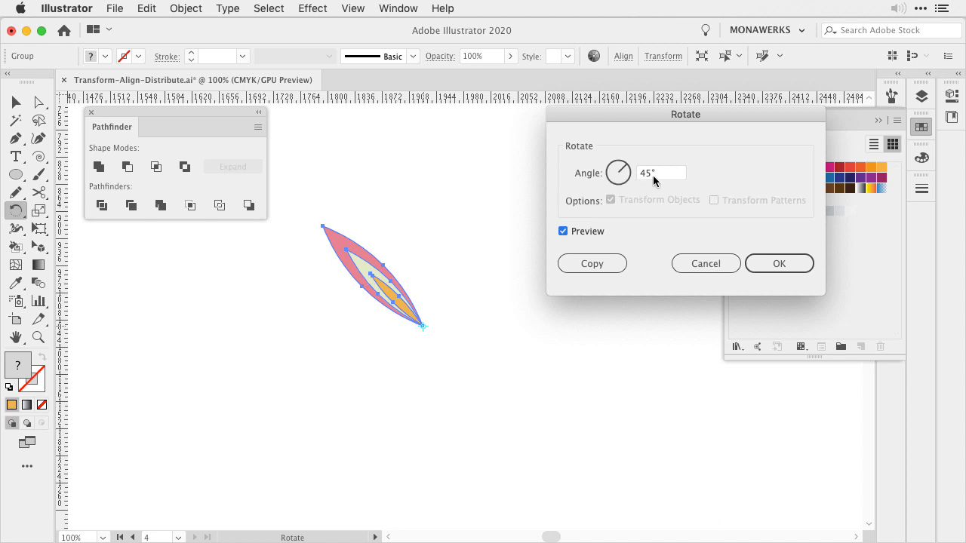
{"action": "left_click", "coordinate": [592, 263]}
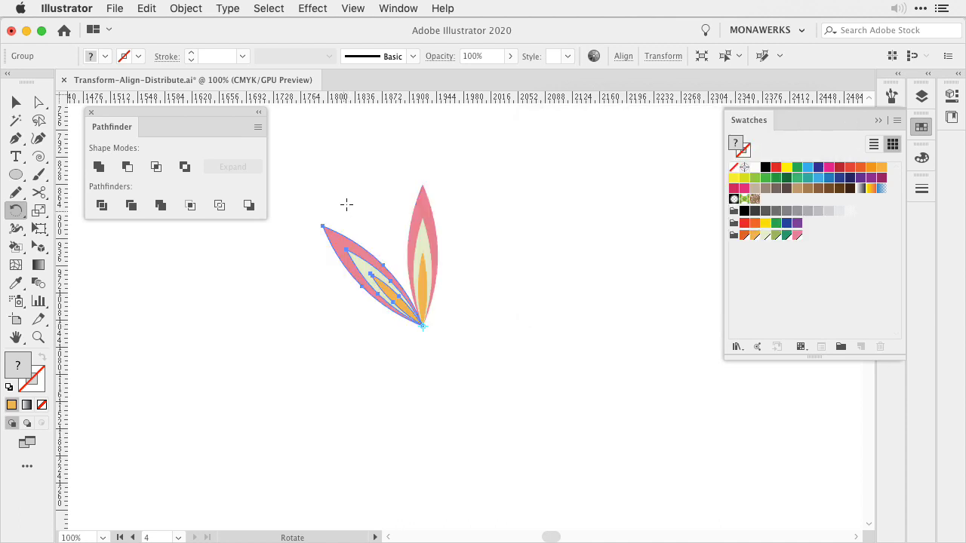
{"action": "mouse_move", "coordinate": [514, 347]}
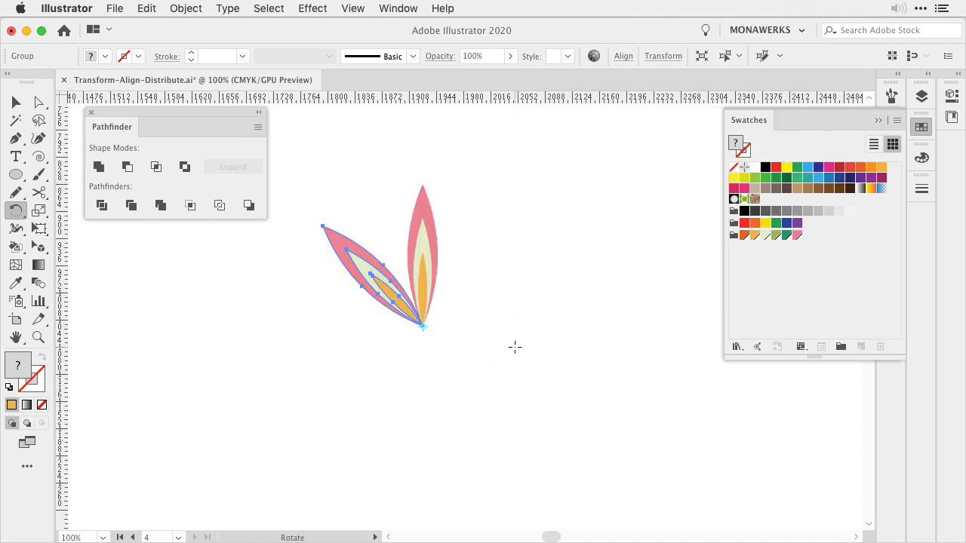
{"action": "key", "text": "cmd+d"}
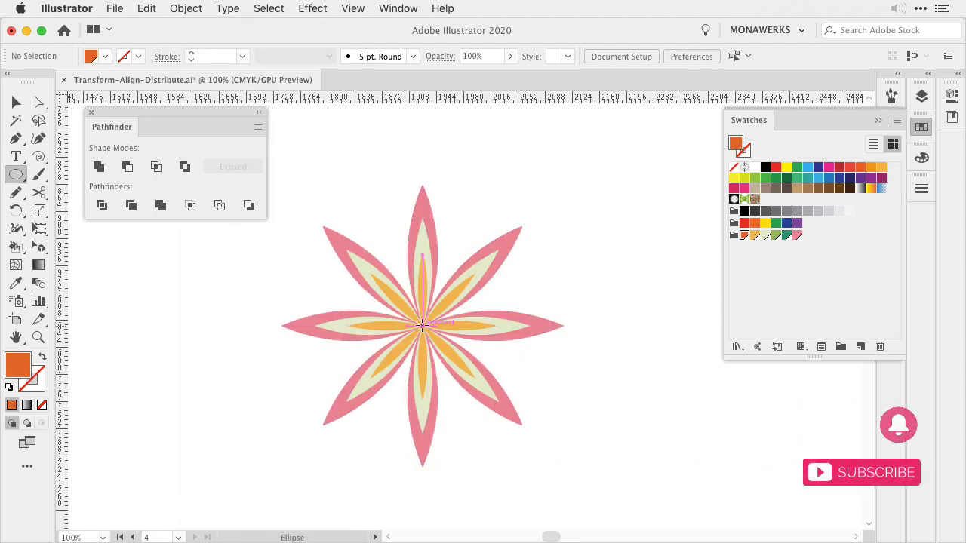
Step: Align the orange centre circle to the flower's middle and clear the selection
{"action": "left_click", "coordinate": [622, 56]}
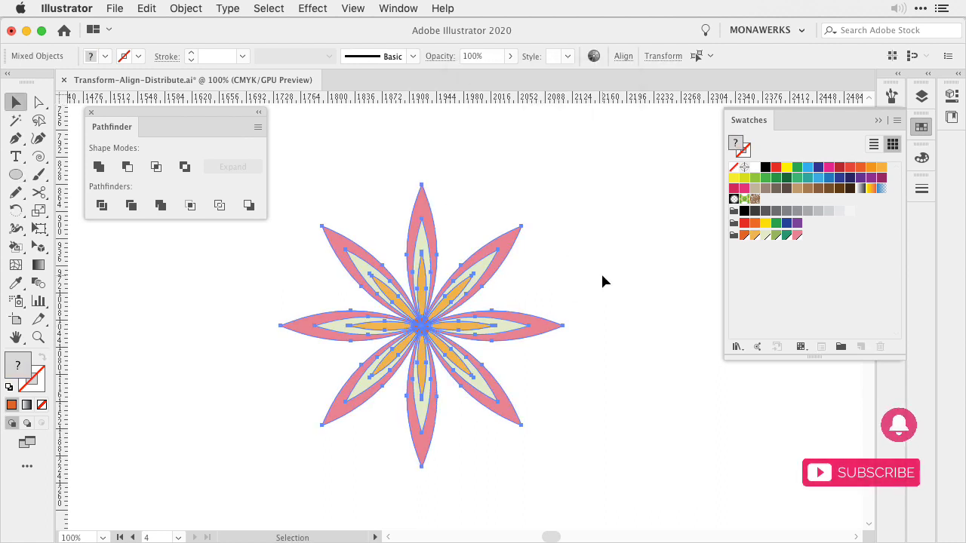
{"action": "left_click", "coordinate": [185, 8]}
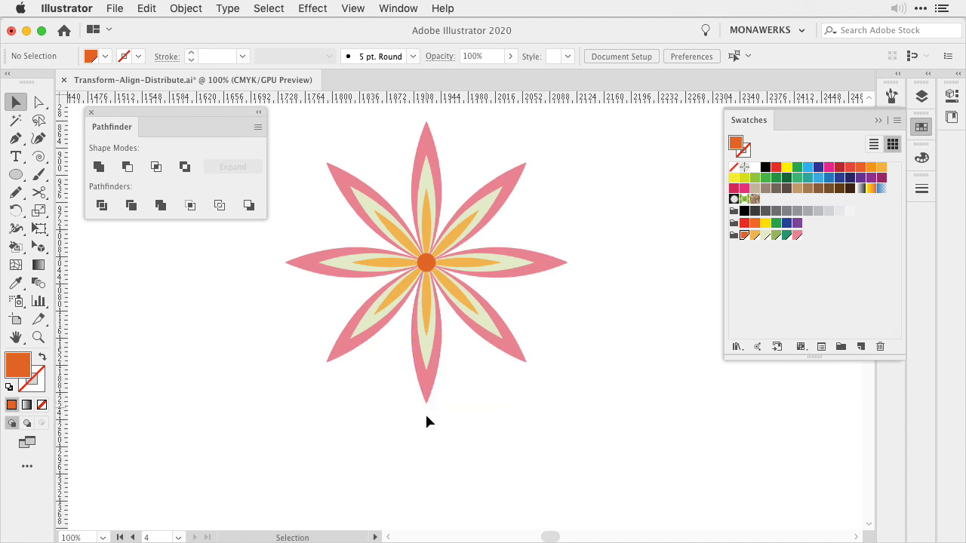
Step: Select the flower and try turning it about 24° with Free Transform
{"action": "left_click", "coordinate": [426, 262]}
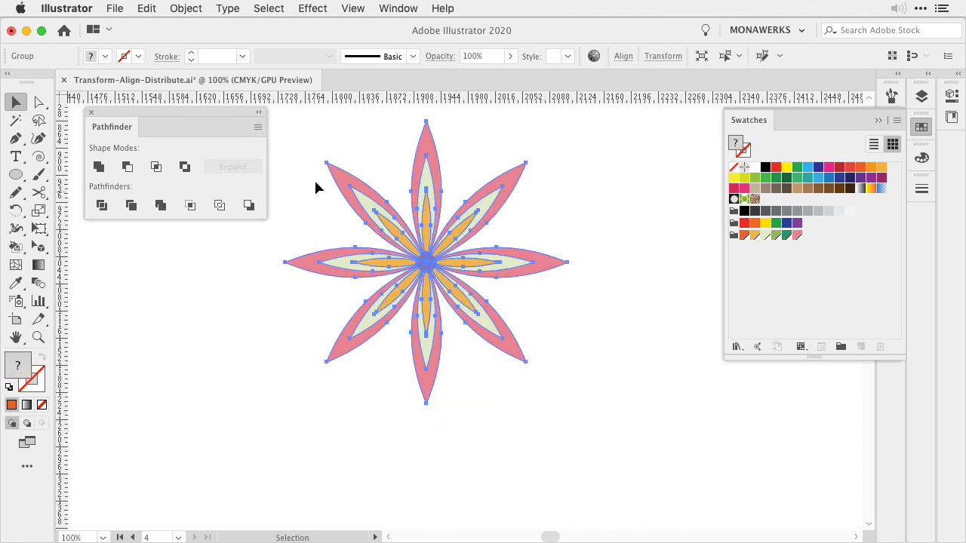
{"action": "key", "text": "e"}
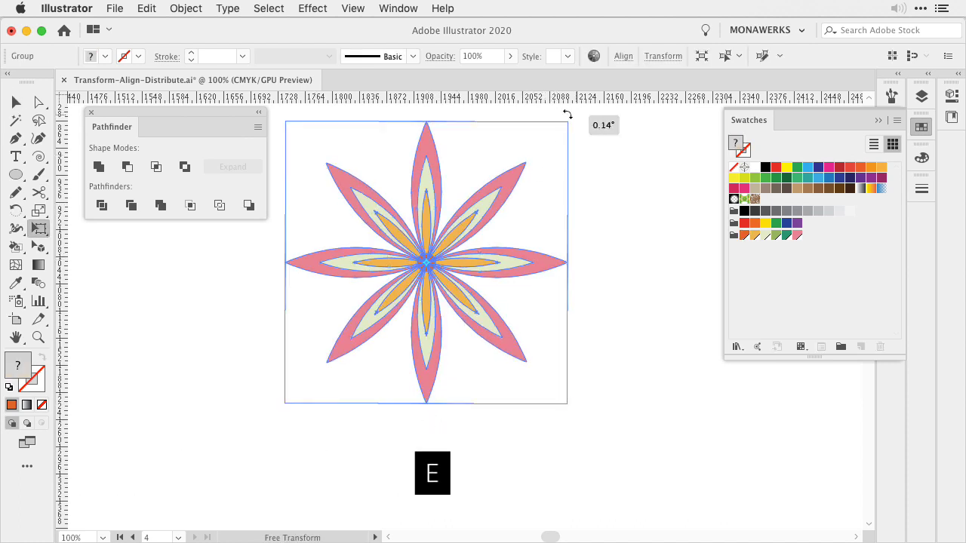
{"action": "left_click_drag", "start_coordinate": [566, 112], "coordinate": [476, 120]}
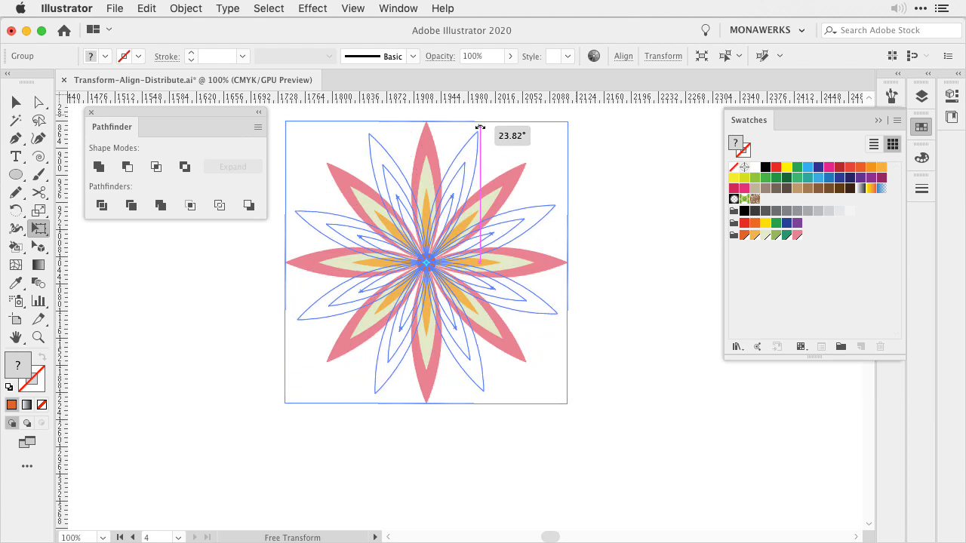
{"action": "left_click_drag", "start_coordinate": [479, 128], "coordinate": [482, 130]}
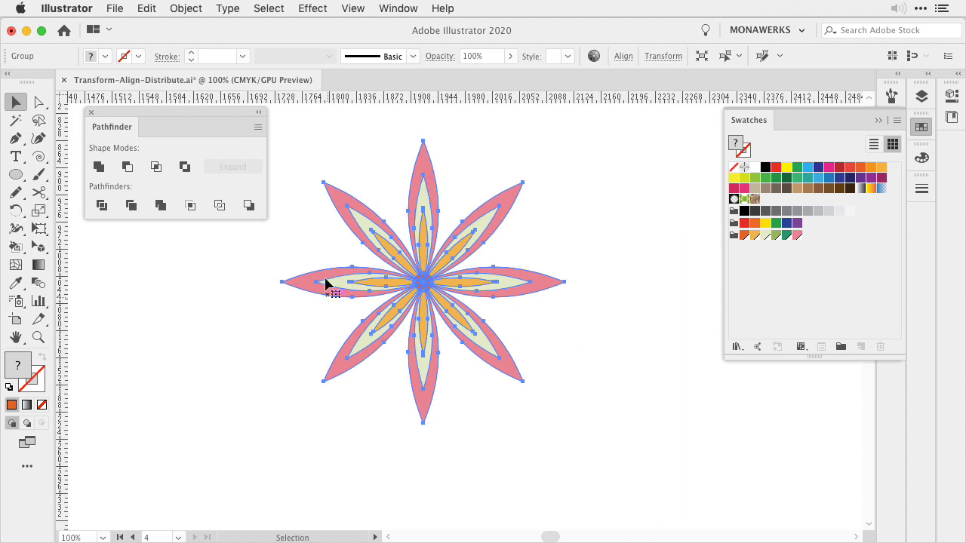
{"action": "mouse_move", "coordinate": [524, 334]}
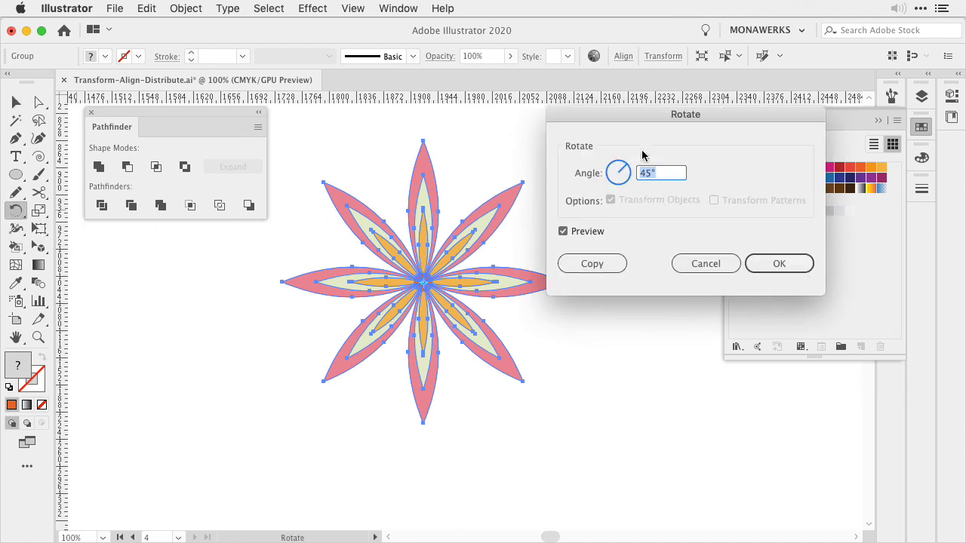
Step: Rotate the whole flower by 360/16 (22.5°) in the Rotate dialog
{"action": "type", "text": "360"}
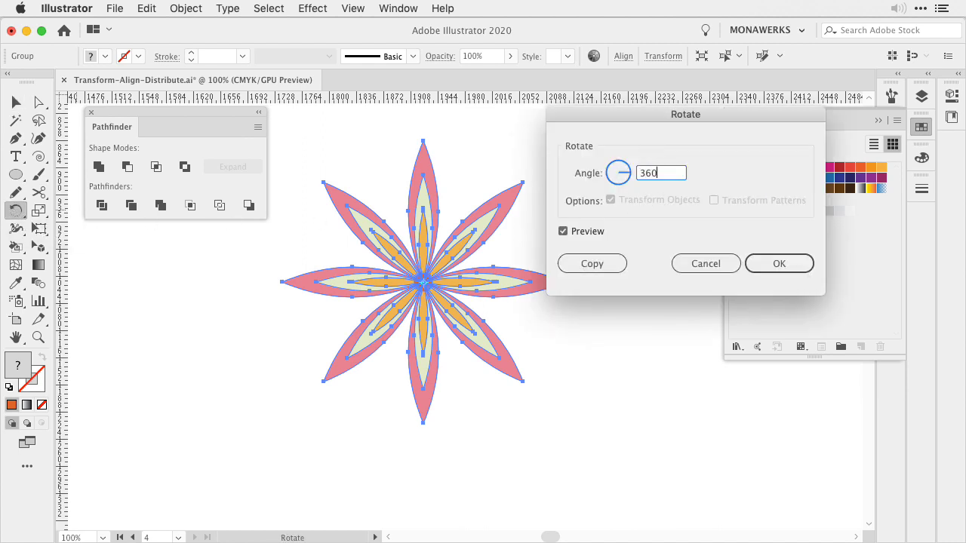
{"action": "type", "text": "/"}
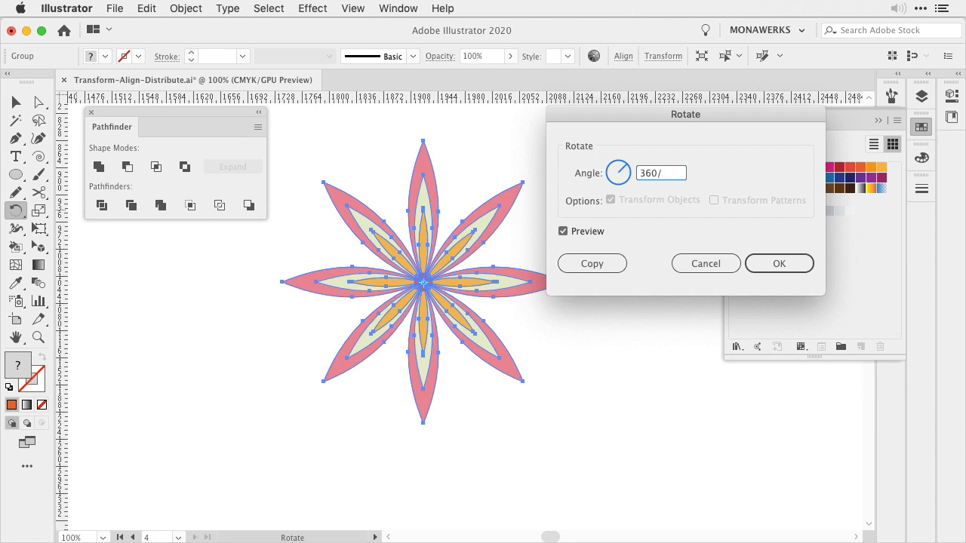
{"action": "type", "text": "16"}
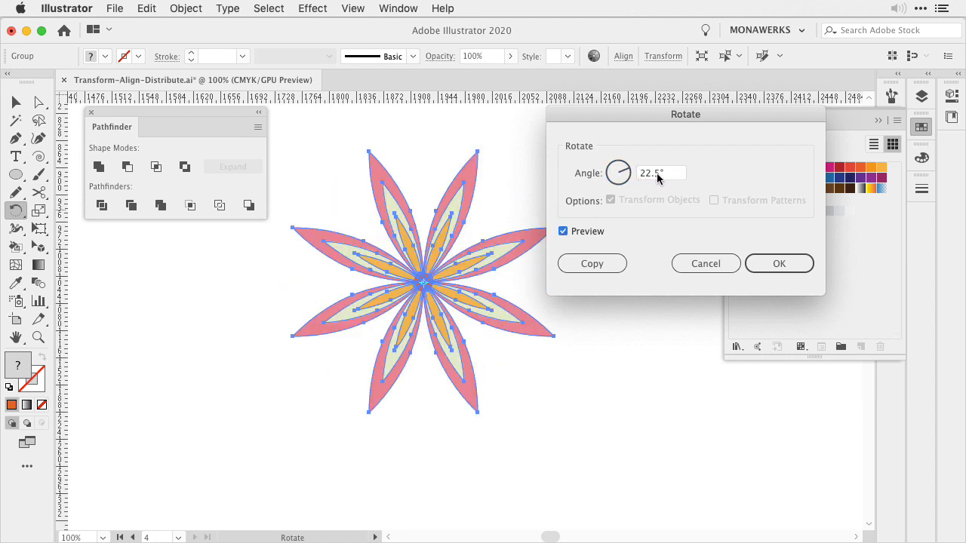
{"action": "left_click", "coordinate": [778, 263]}
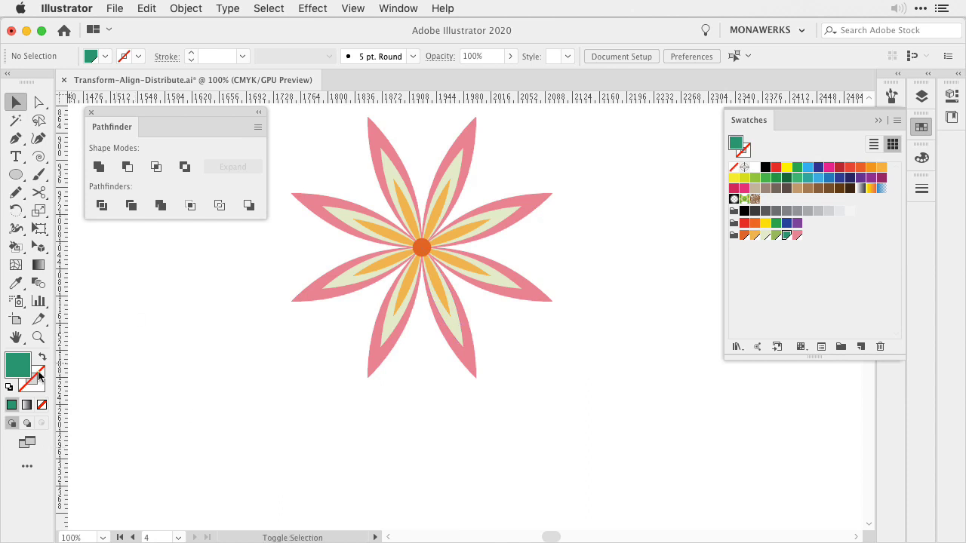
Step: Make green the stroke colour and give the stem line round caps
{"action": "left_click", "coordinate": [15, 138]}
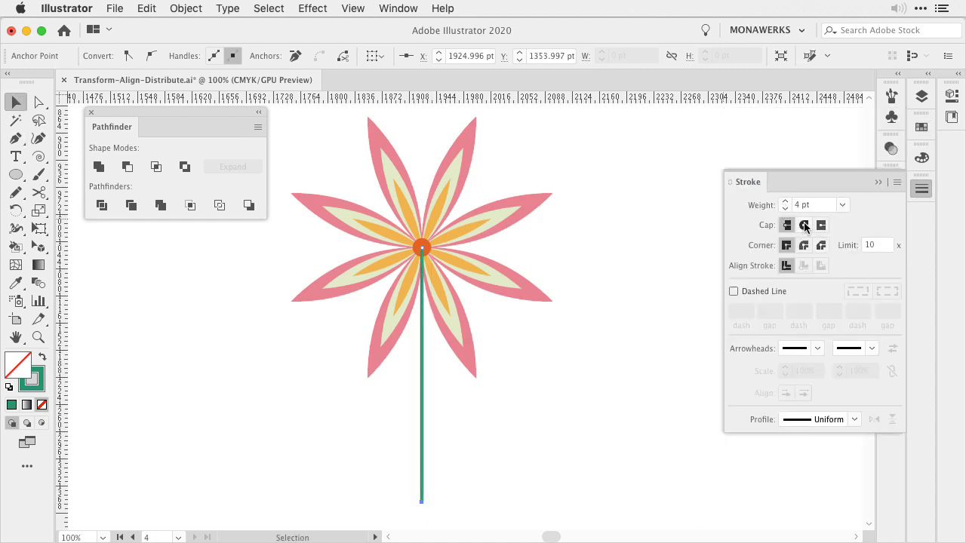
{"action": "left_click", "coordinate": [803, 225]}
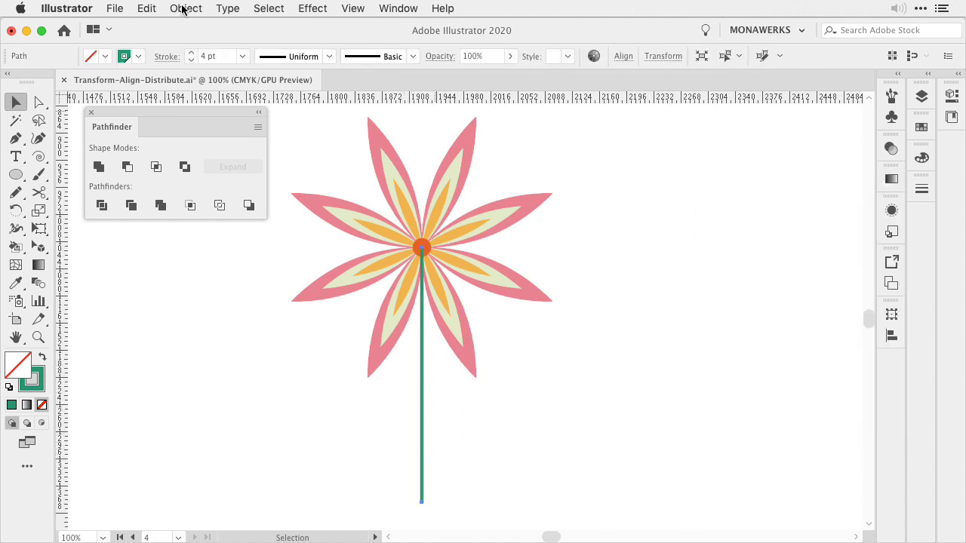
{"action": "left_click", "coordinate": [186, 8]}
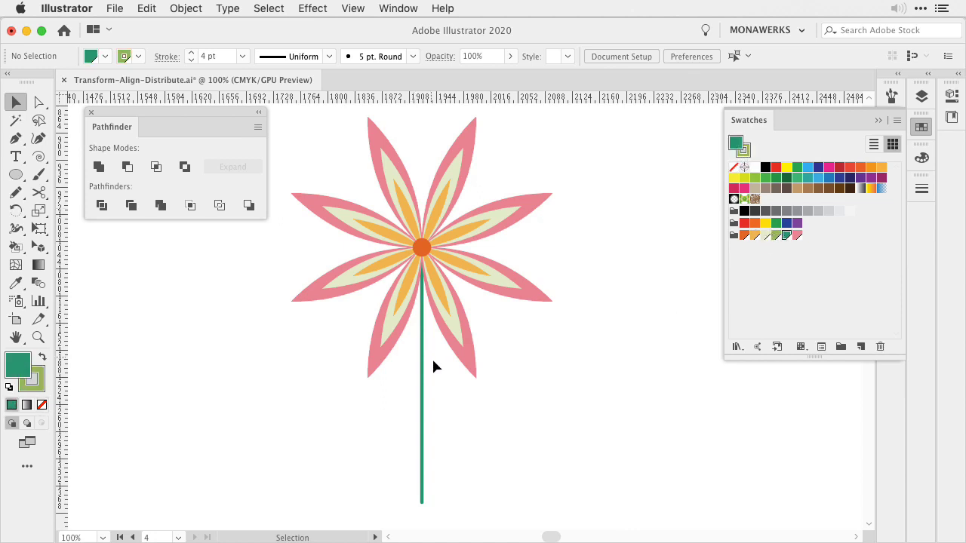
{"action": "mouse_move", "coordinate": [371, 390]}
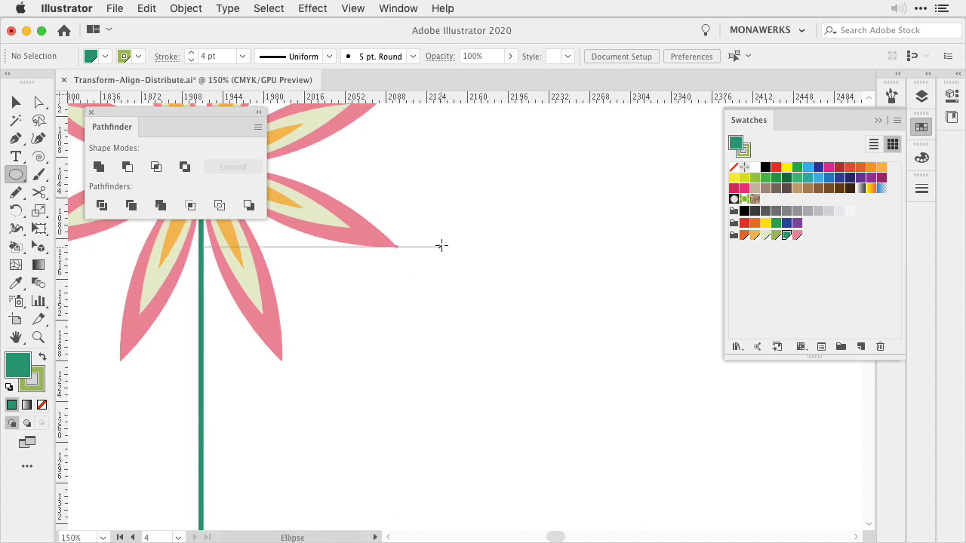
Step: Draw a tall green oval right of the flower and pull its top anchor into a pointed tip
{"action": "left_click_drag", "start_coordinate": [447, 246], "coordinate": [521, 376]}
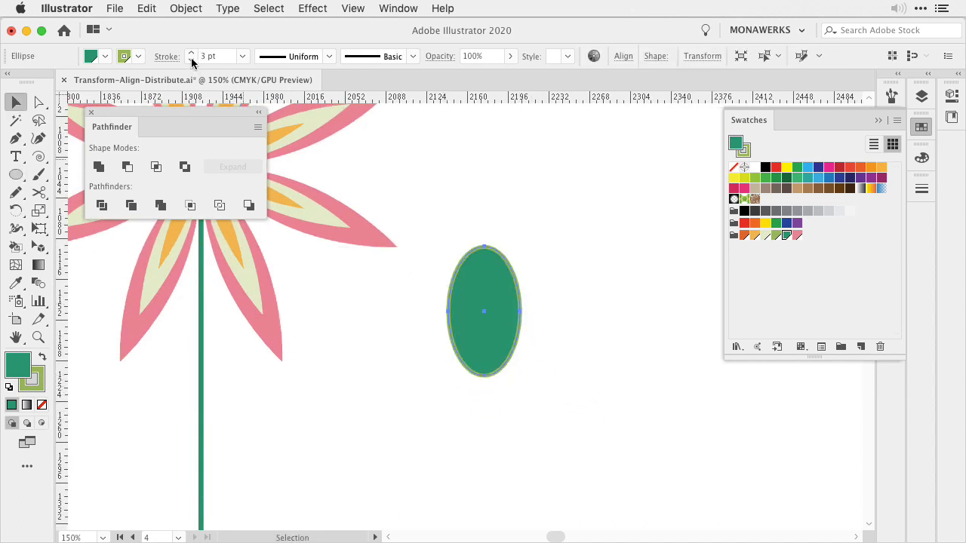
{"action": "left_click_drag", "start_coordinate": [483, 311], "coordinate": [498, 343]}
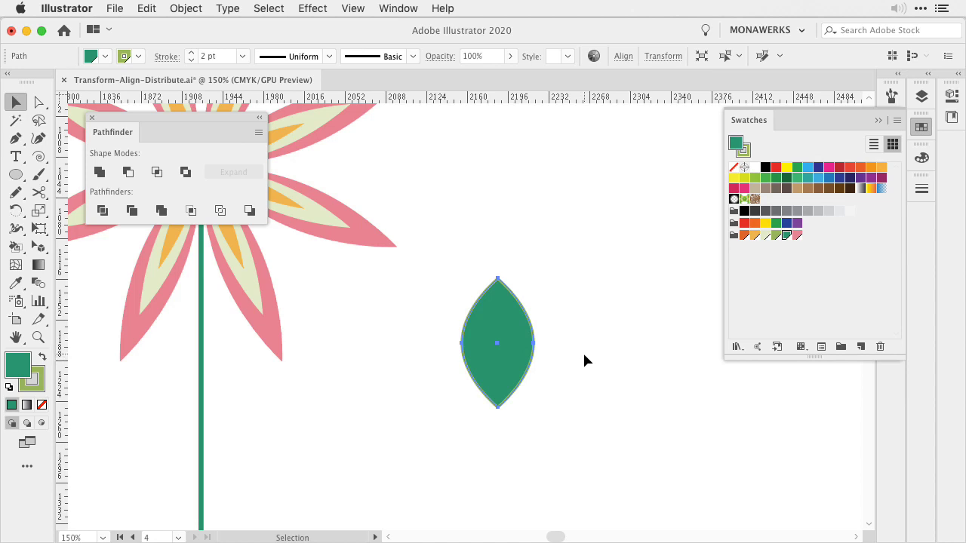
{"action": "left_click", "coordinate": [39, 102]}
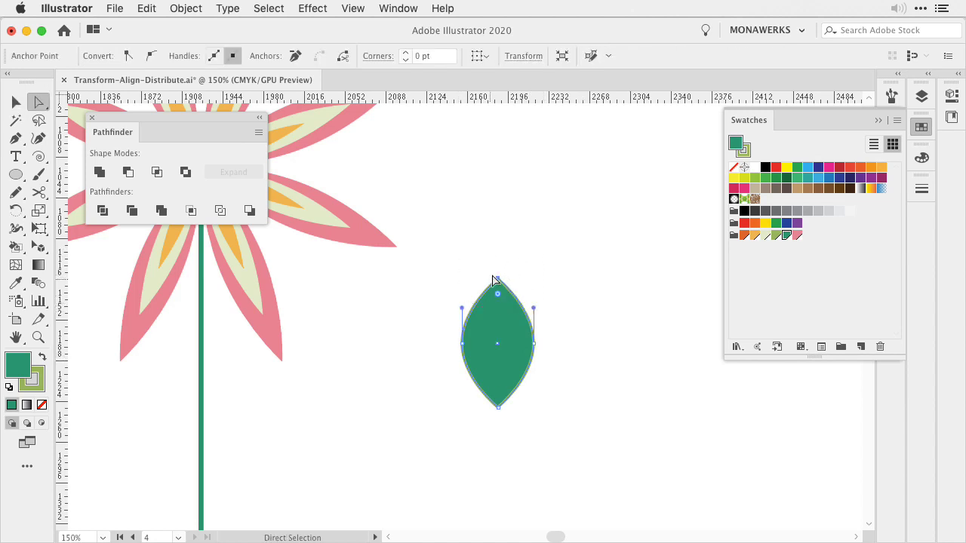
{"action": "mouse_move", "coordinate": [501, 266]}
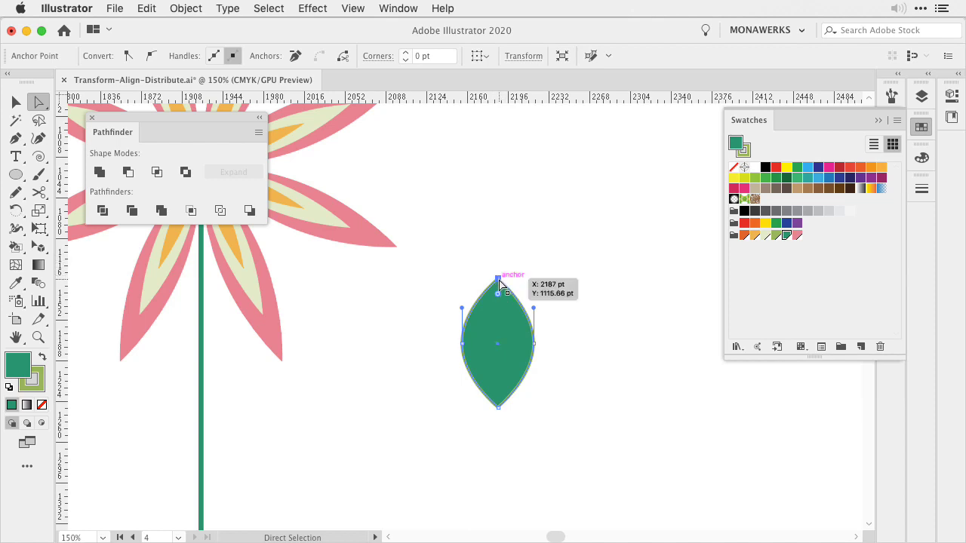
{"action": "left_click_drag", "start_coordinate": [497, 284], "coordinate": [498, 272]}
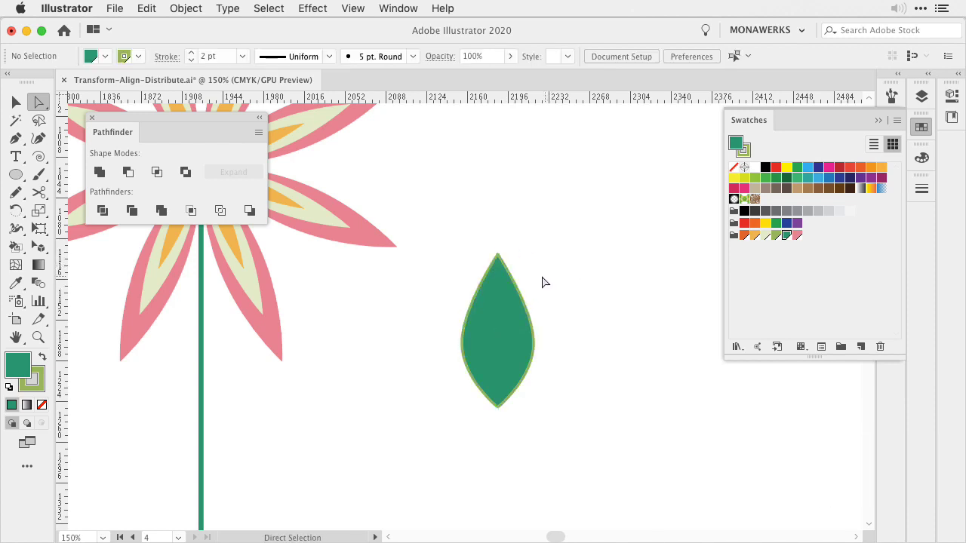
{"action": "mouse_move", "coordinate": [65, 394]}
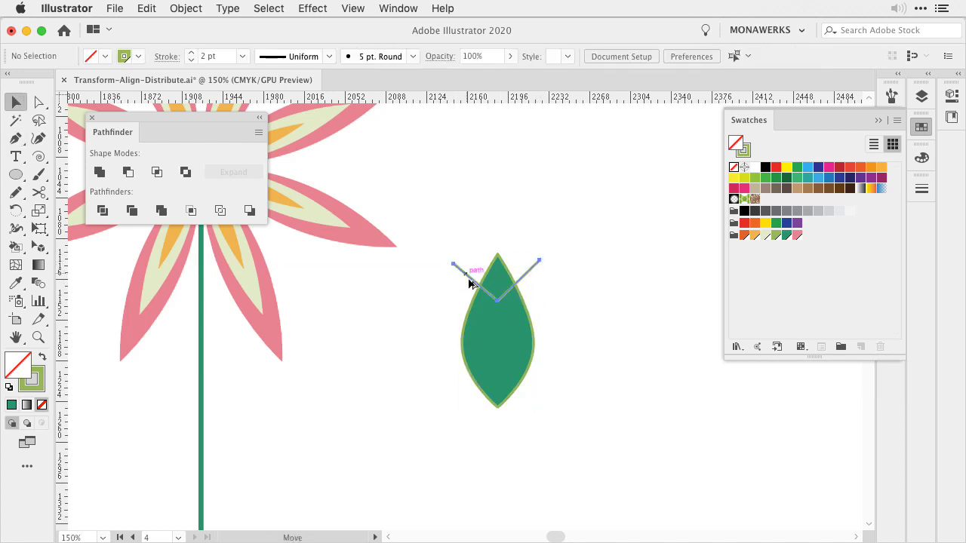
Step: Duplicate the chevron vein and draw a vertical central vein through the leaf
{"action": "key", "text": "cmd+d"}
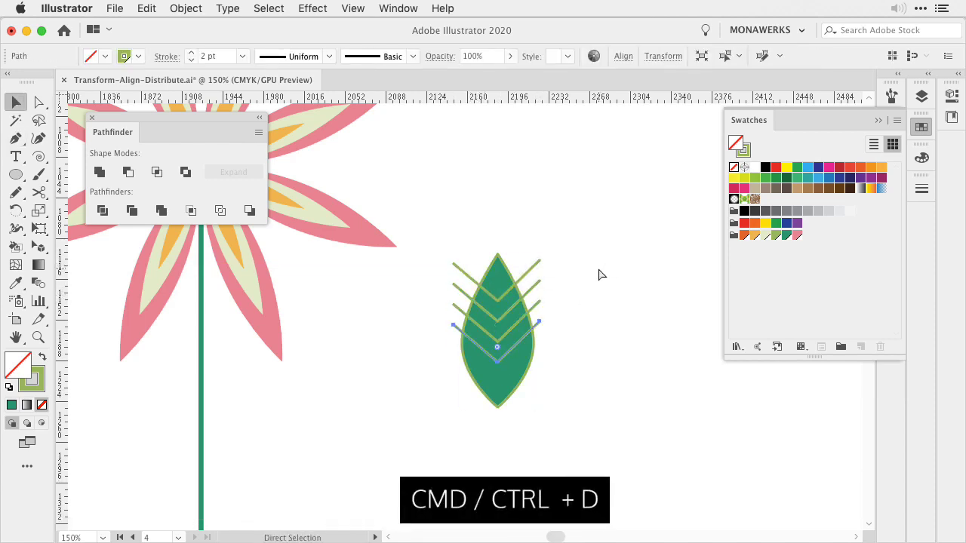
{"action": "left_click", "coordinate": [16, 138]}
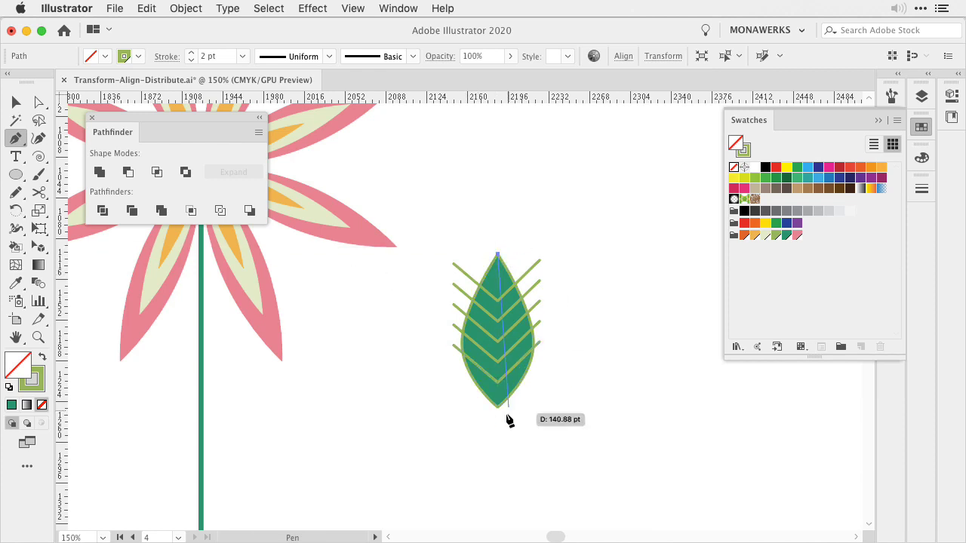
{"action": "left_click", "coordinate": [15, 102]}
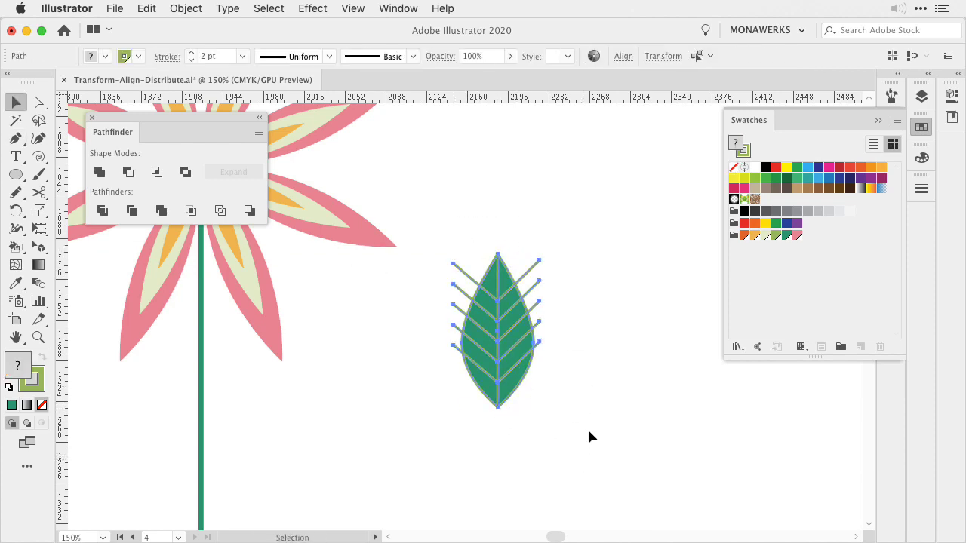
{"action": "mouse_move", "coordinate": [102, 211]}
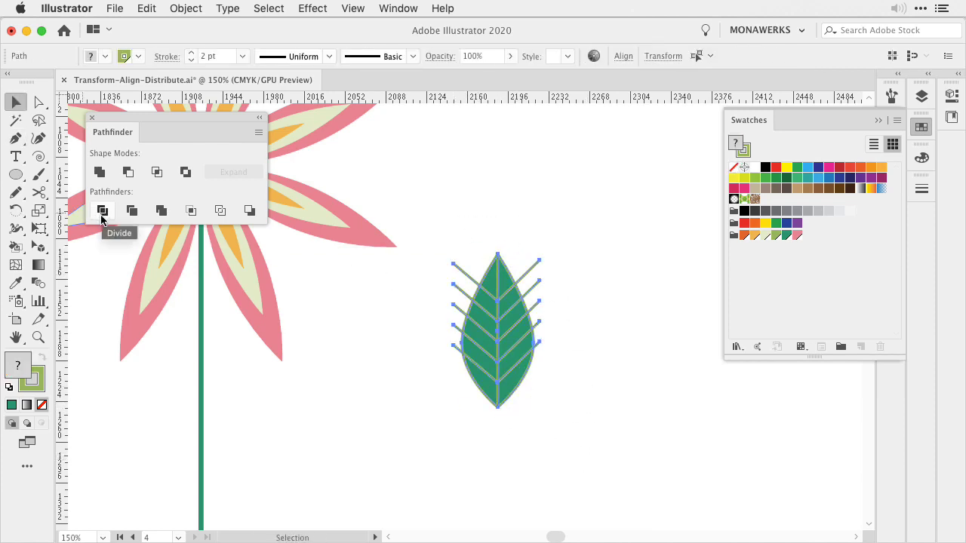
Step: Divide the leaf along all veins with Pathfinder and give the pieces 1 pt outlines
{"action": "left_click", "coordinate": [102, 211]}
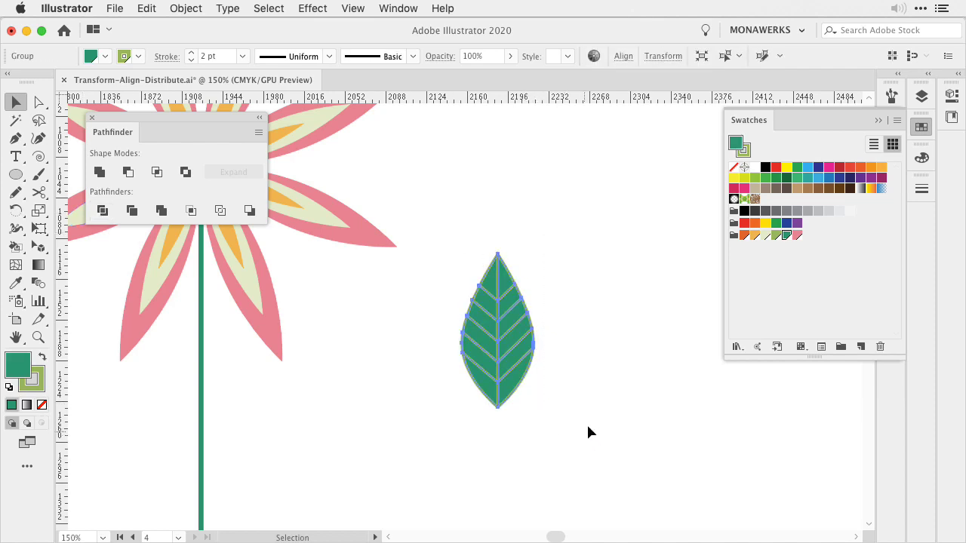
{"action": "left_click", "coordinate": [242, 60]}
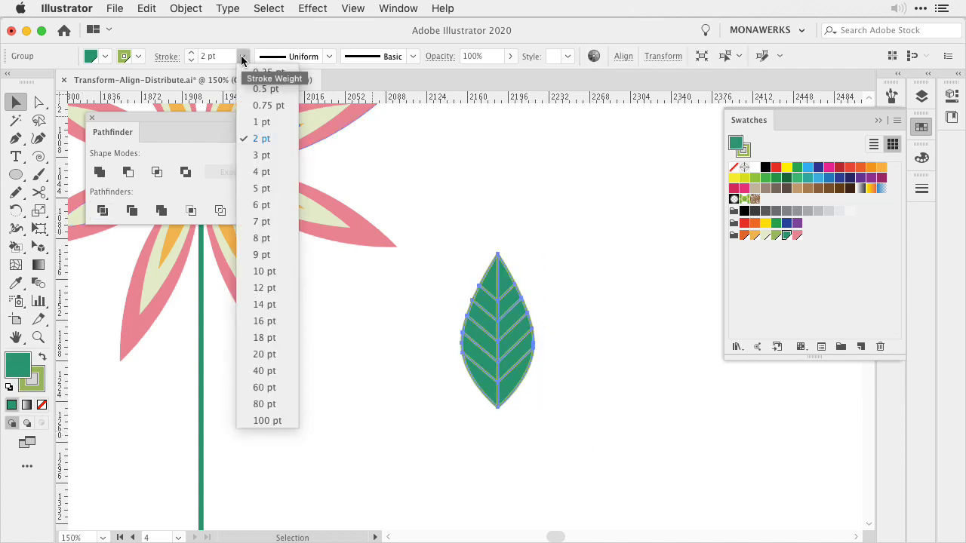
{"action": "left_click", "coordinate": [260, 121]}
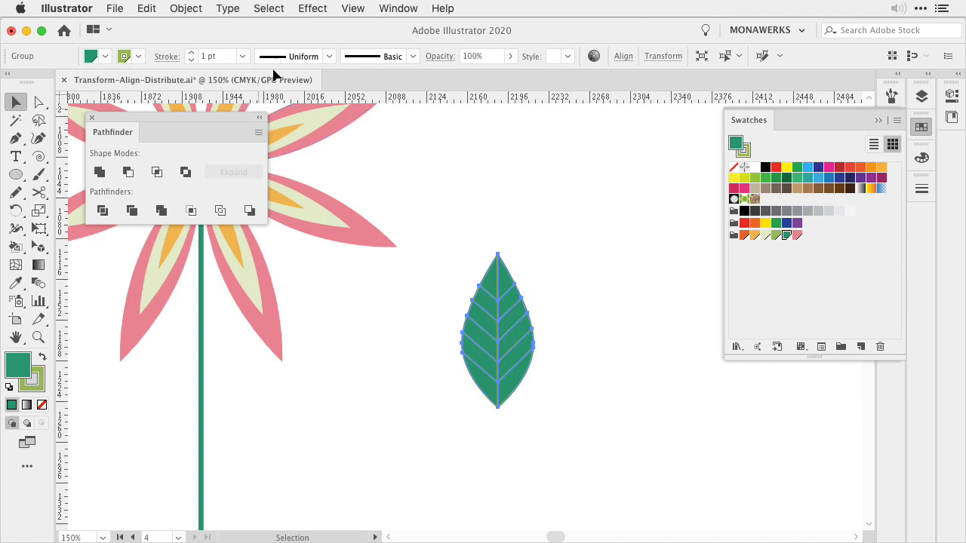
{"action": "left_click", "coordinate": [328, 411]}
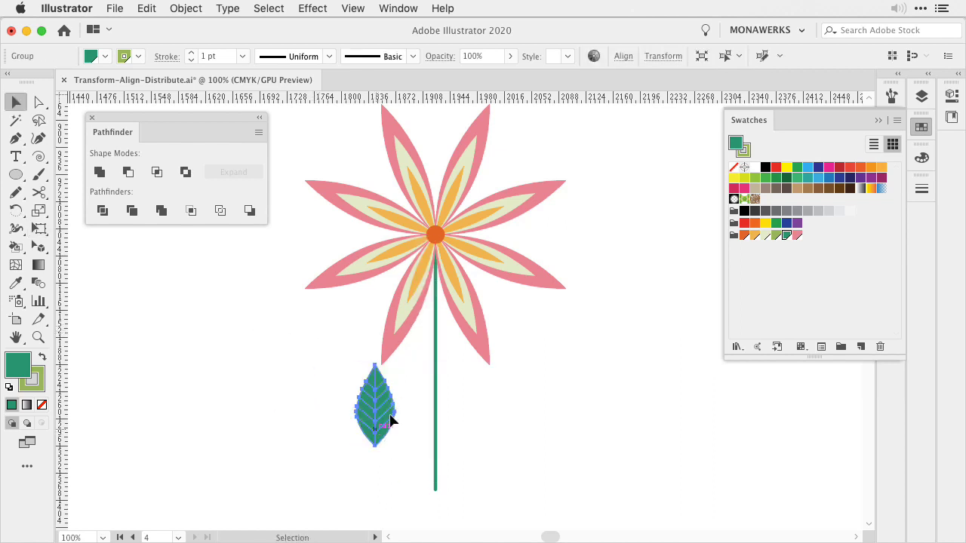
Step: Place the leaf beside the lower stem, tilt it, and attach it with a thin stalk line
{"action": "left_click_drag", "start_coordinate": [375, 403], "coordinate": [358, 411]}
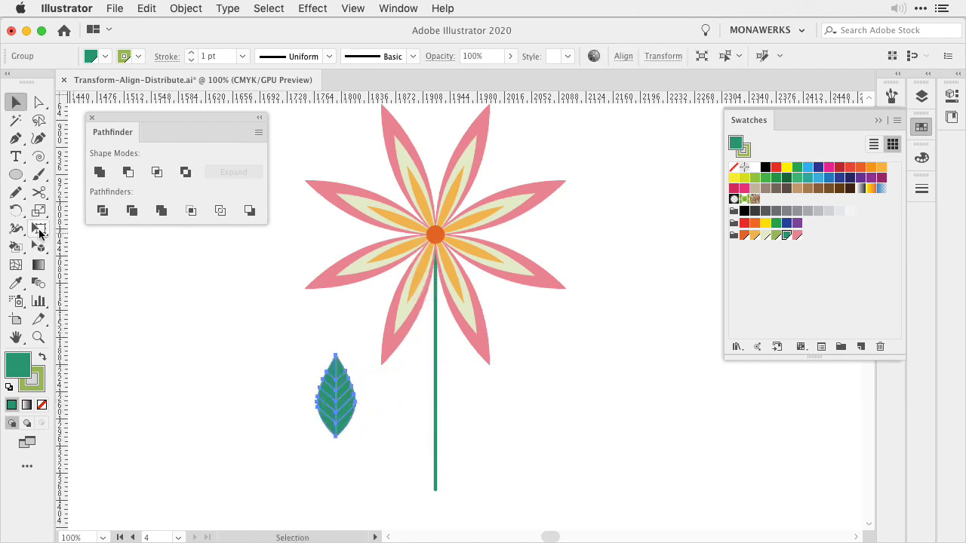
{"action": "left_click", "coordinate": [39, 229]}
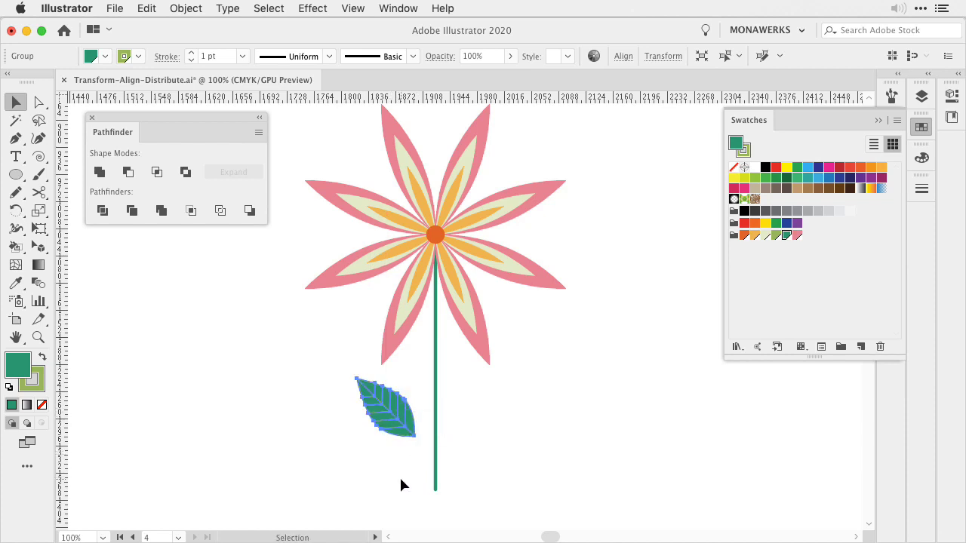
{"action": "left_click", "coordinate": [16, 138]}
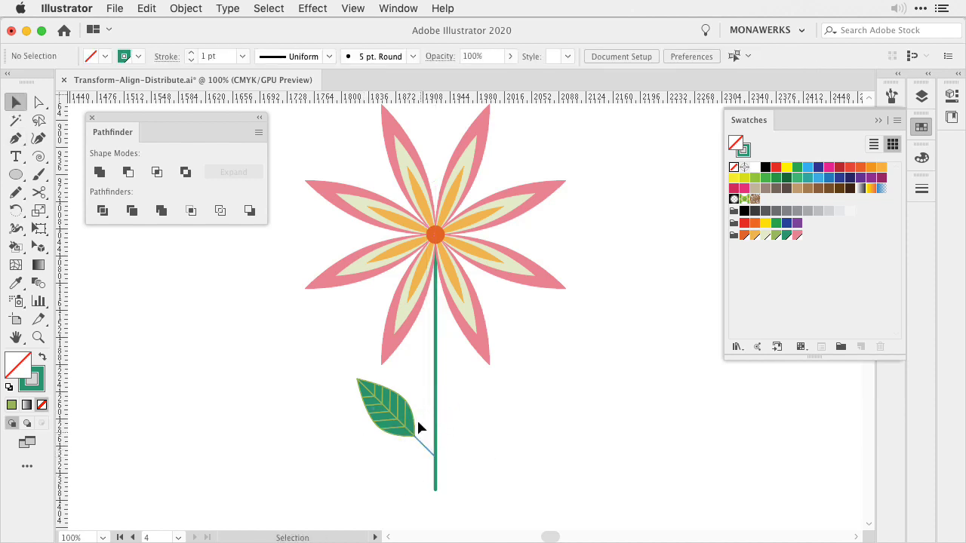
{"action": "left_click", "coordinate": [392, 411]}
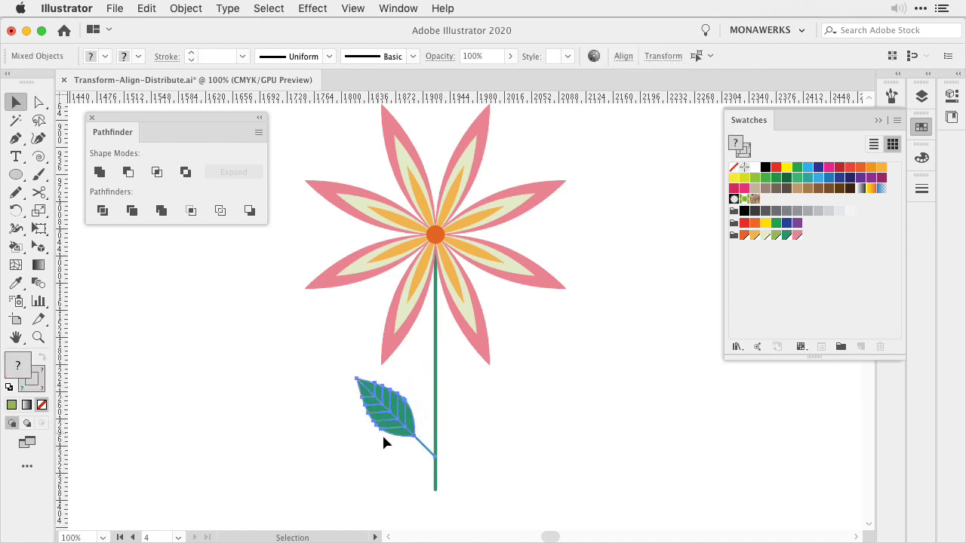
{"action": "mouse_move", "coordinate": [566, 418]}
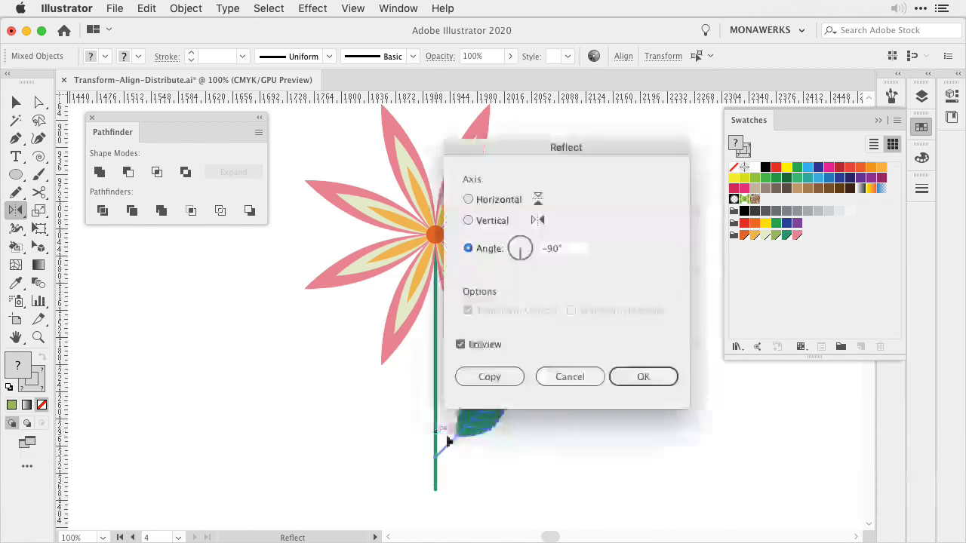
Step: Reflect a vertical copy of the leaf and stalk to the stem's right, then group everything
{"action": "left_click_drag", "start_coordinate": [566, 147], "coordinate": [694, 89]}
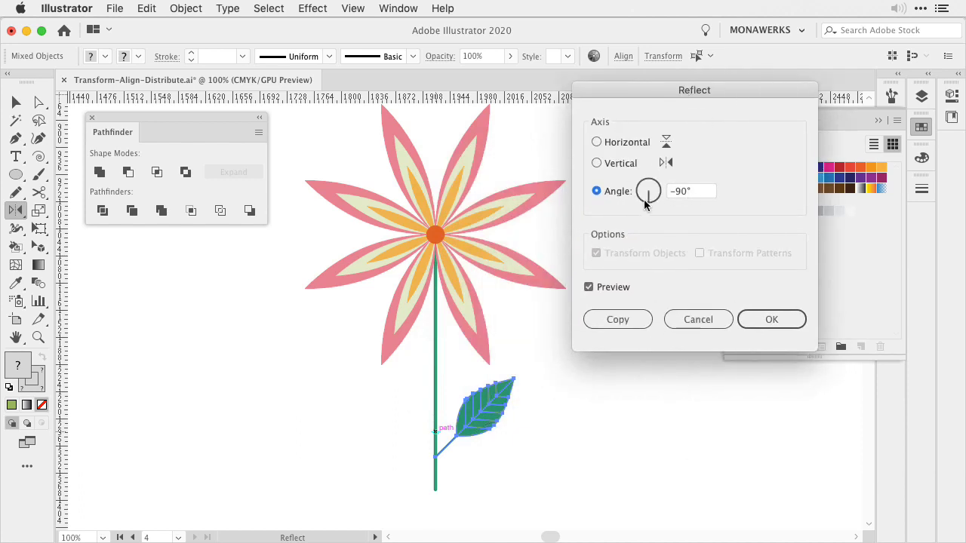
{"action": "left_click", "coordinate": [596, 142]}
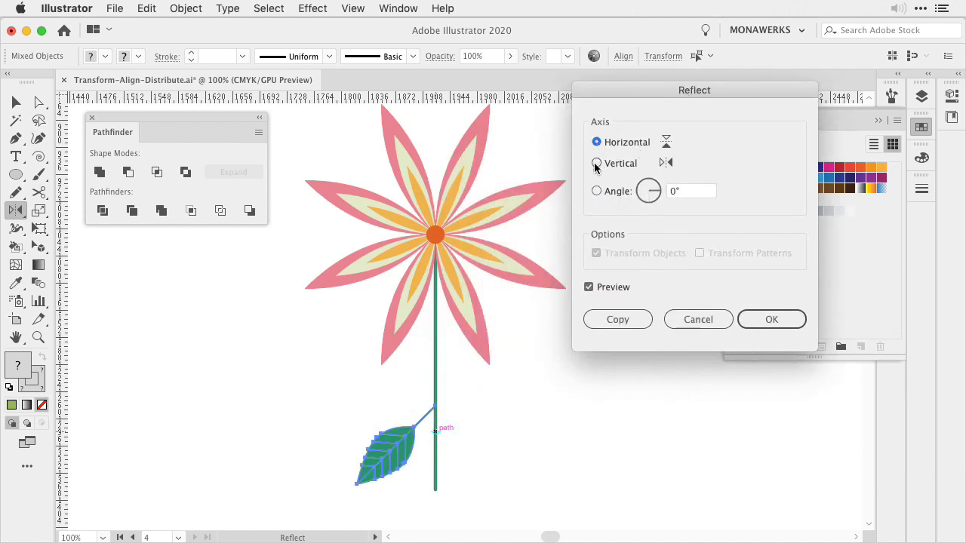
{"action": "left_click", "coordinate": [596, 163]}
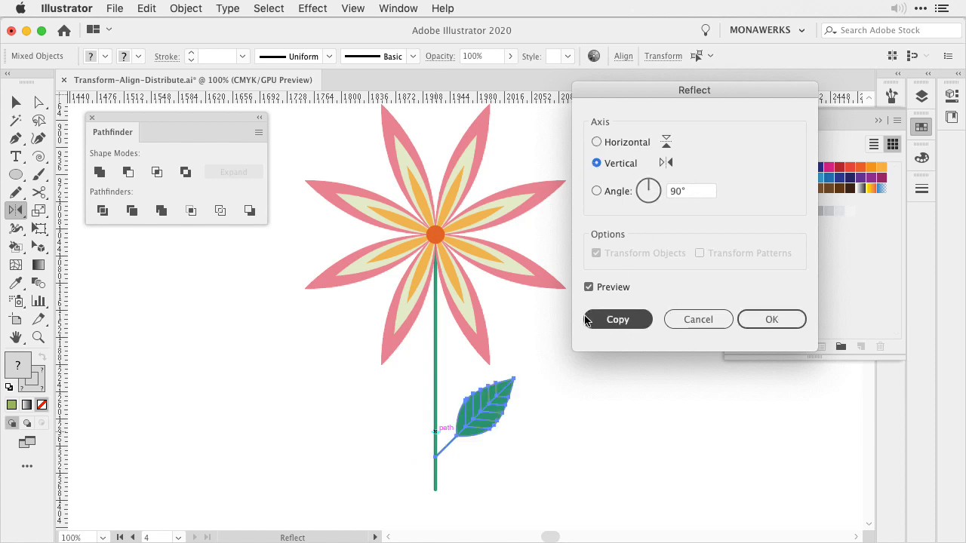
{"action": "left_click", "coordinate": [617, 319]}
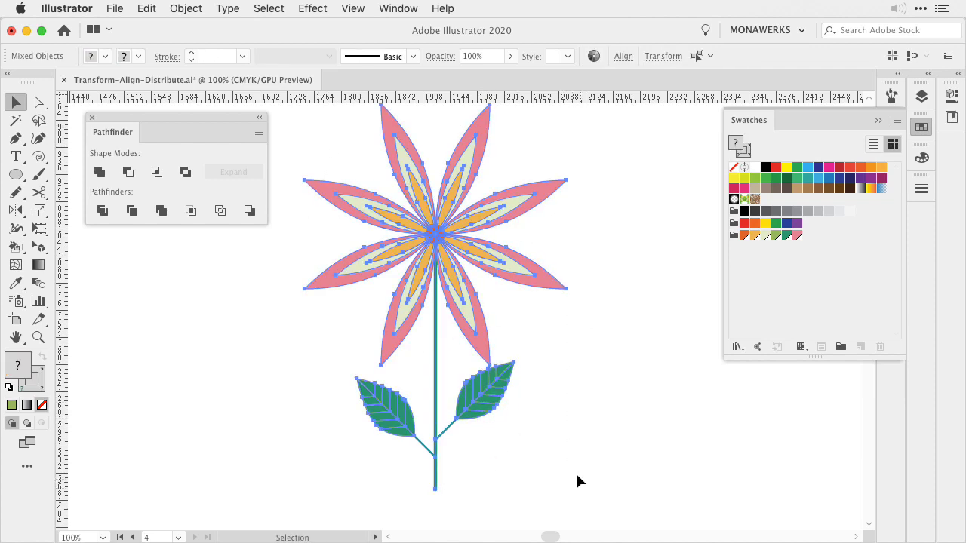
{"action": "left_click", "coordinate": [186, 8]}
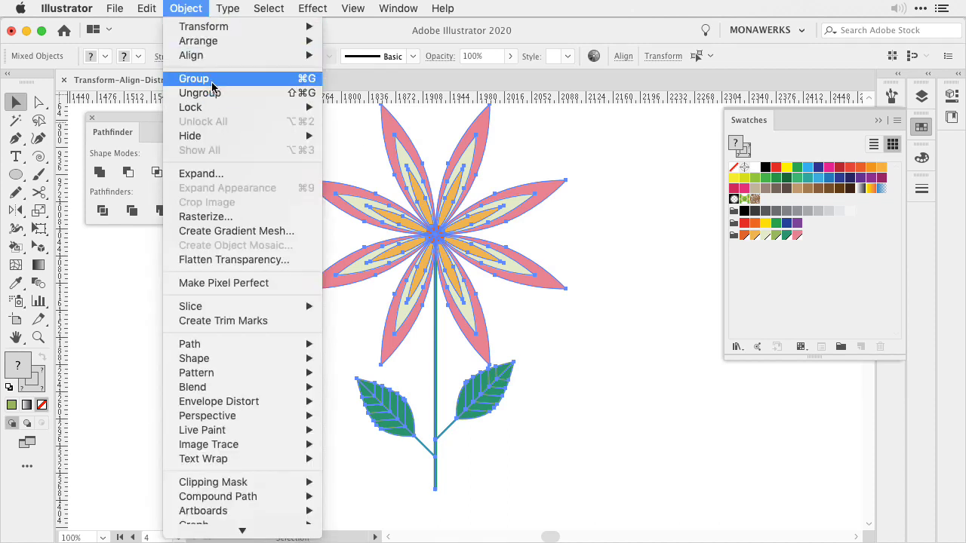